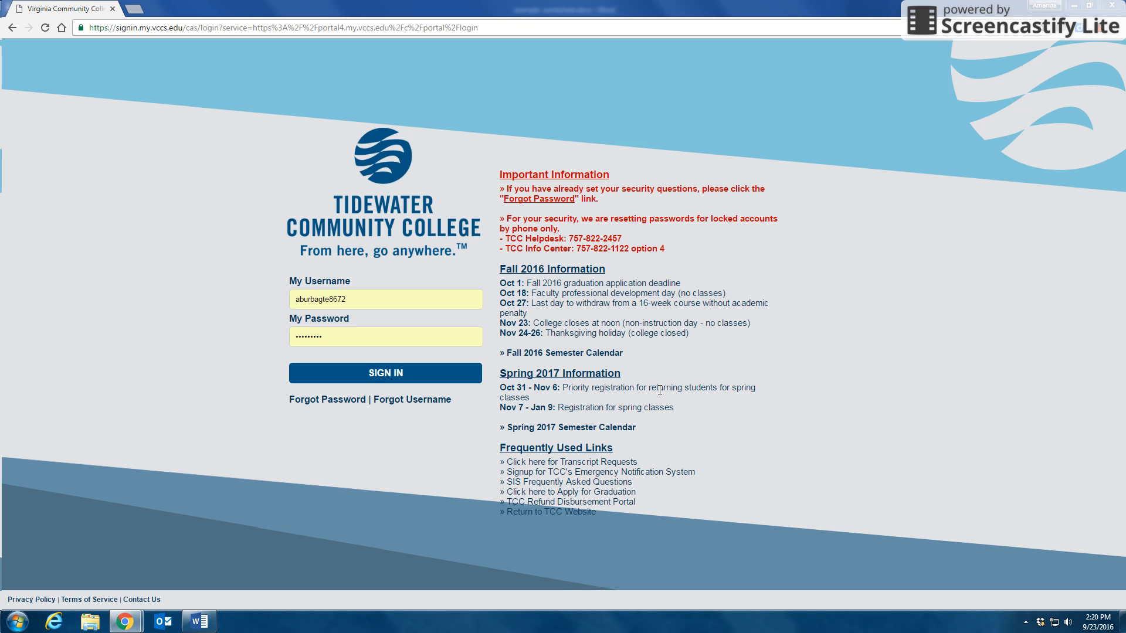
mouse_move(673, 392)
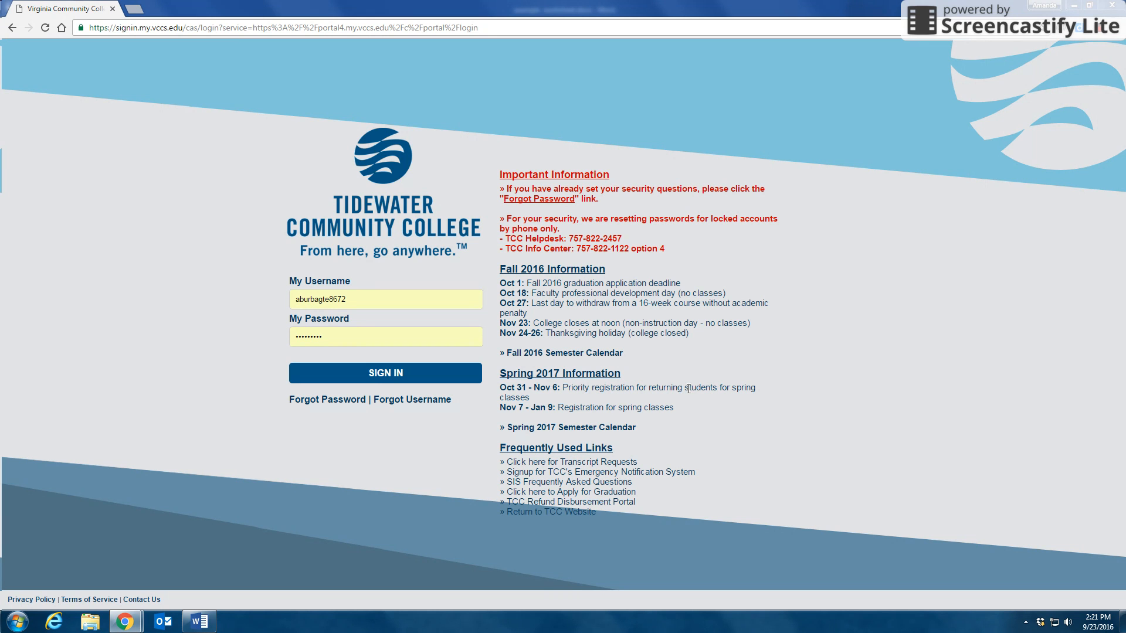
Step: Switch from the Chrome college sign-in page to the worksheet document open in Word
left_click(198, 621)
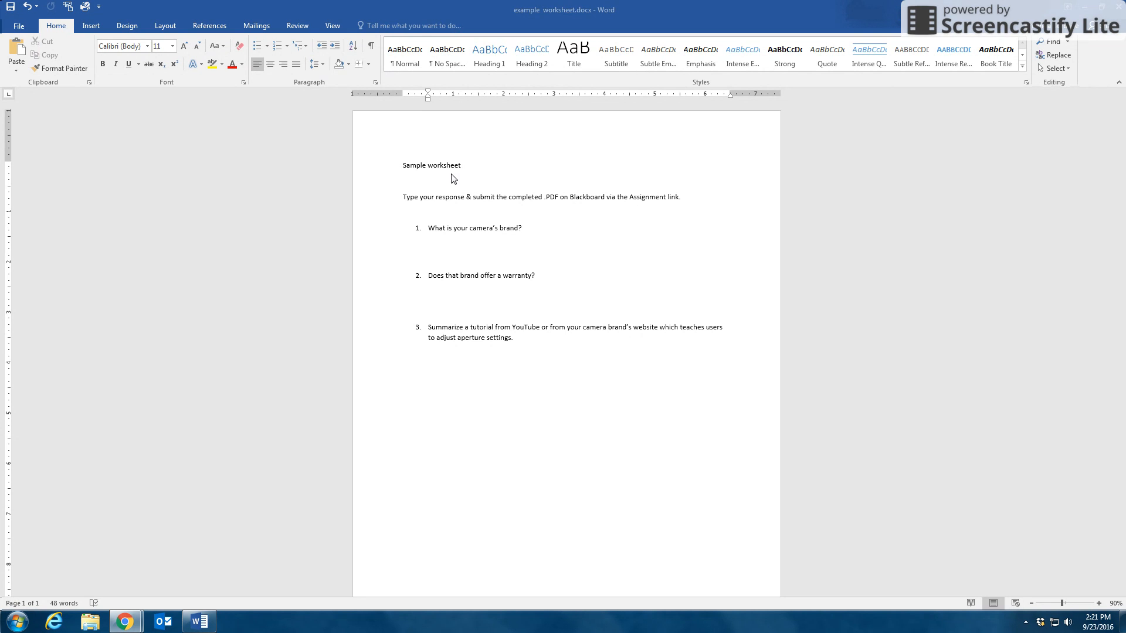
mouse_move(474, 247)
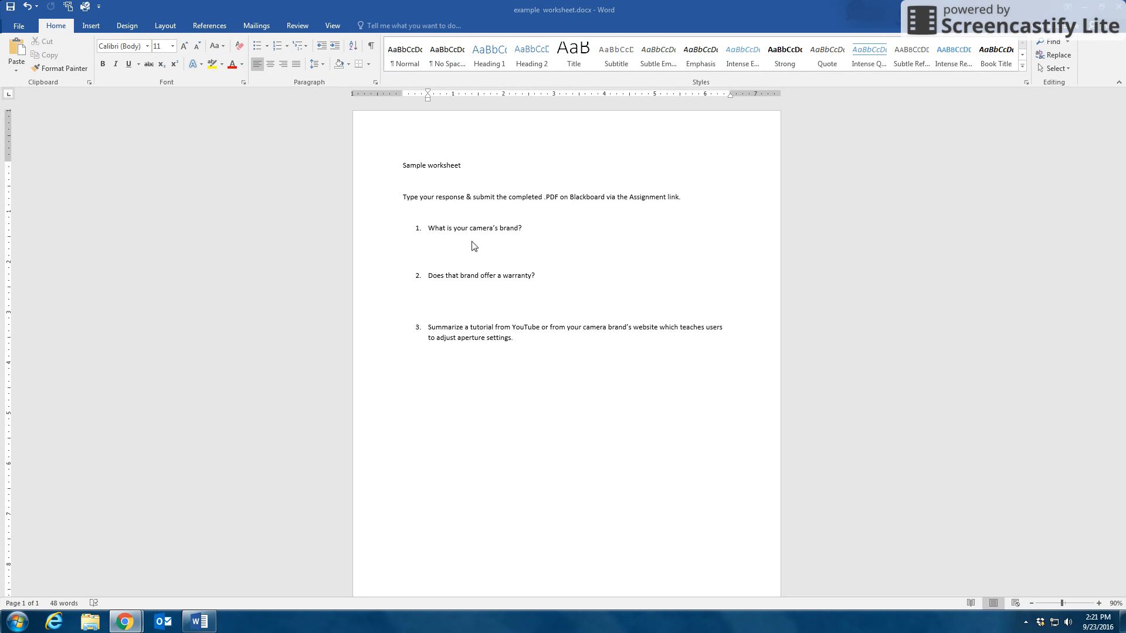
mouse_move(525, 236)
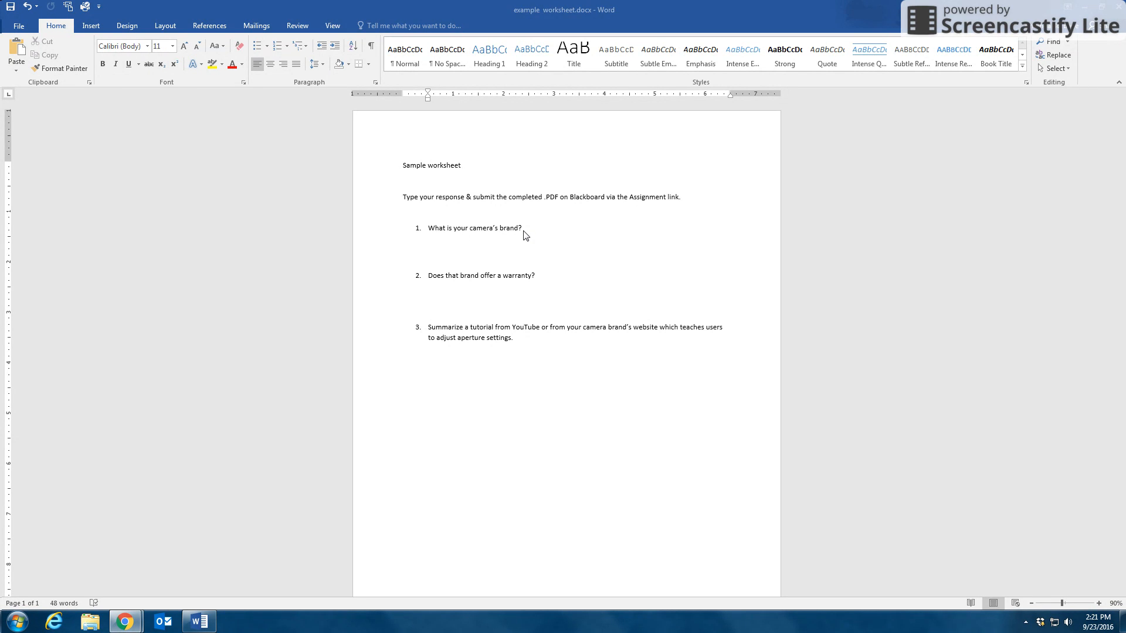
mouse_move(521, 343)
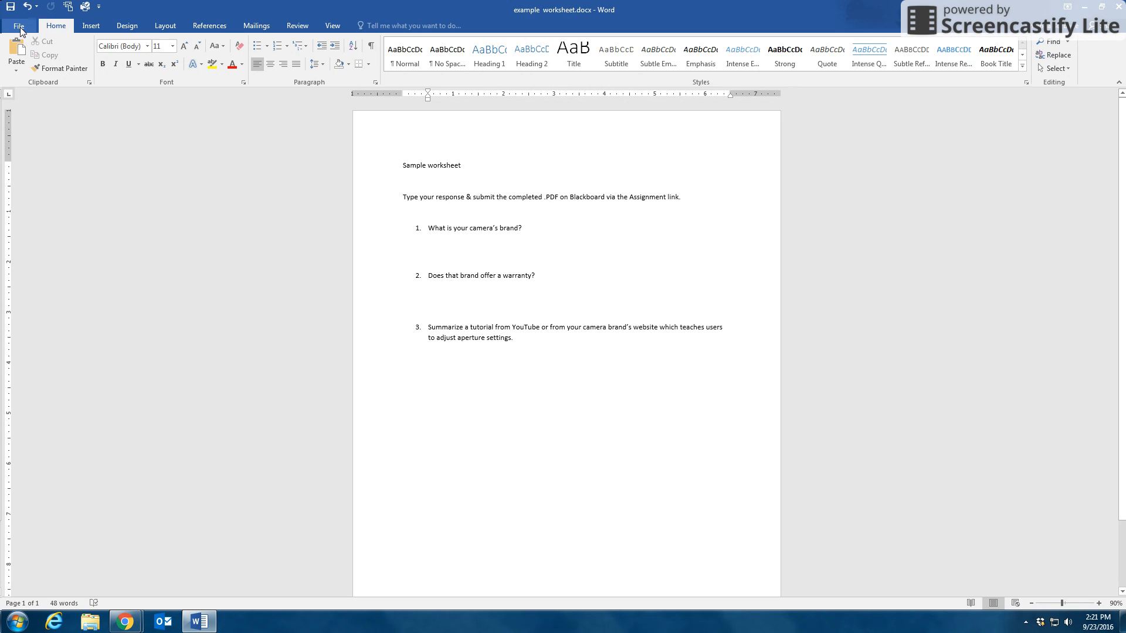
Step: Save the worksheet to the Desktop as a PDF that opens after publishing
left_click(17, 25)
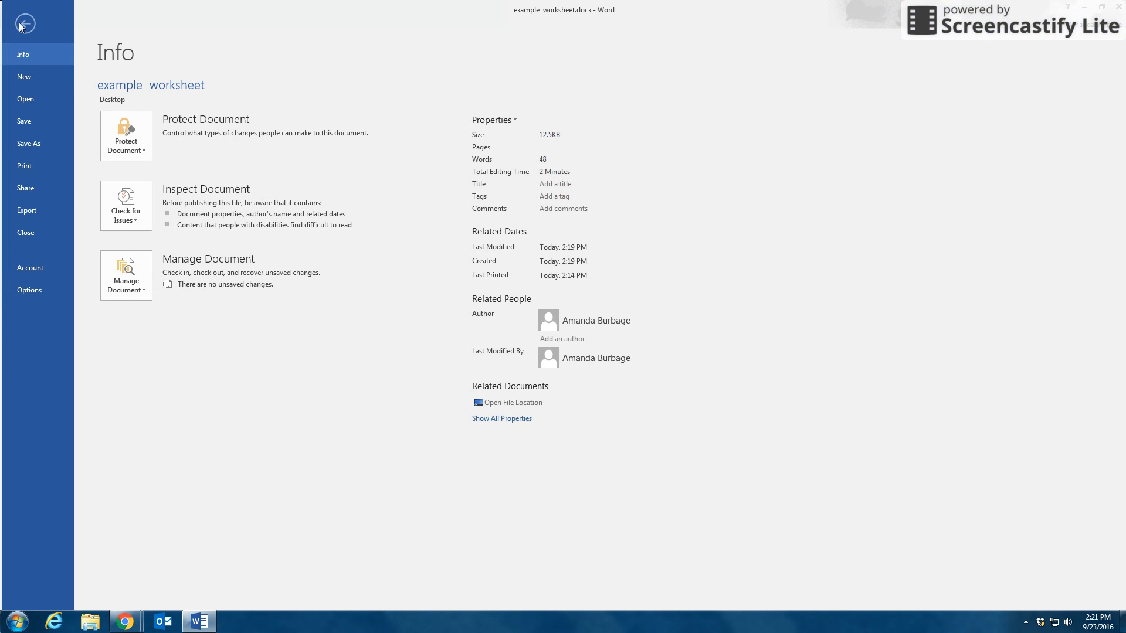
left_click(29, 143)
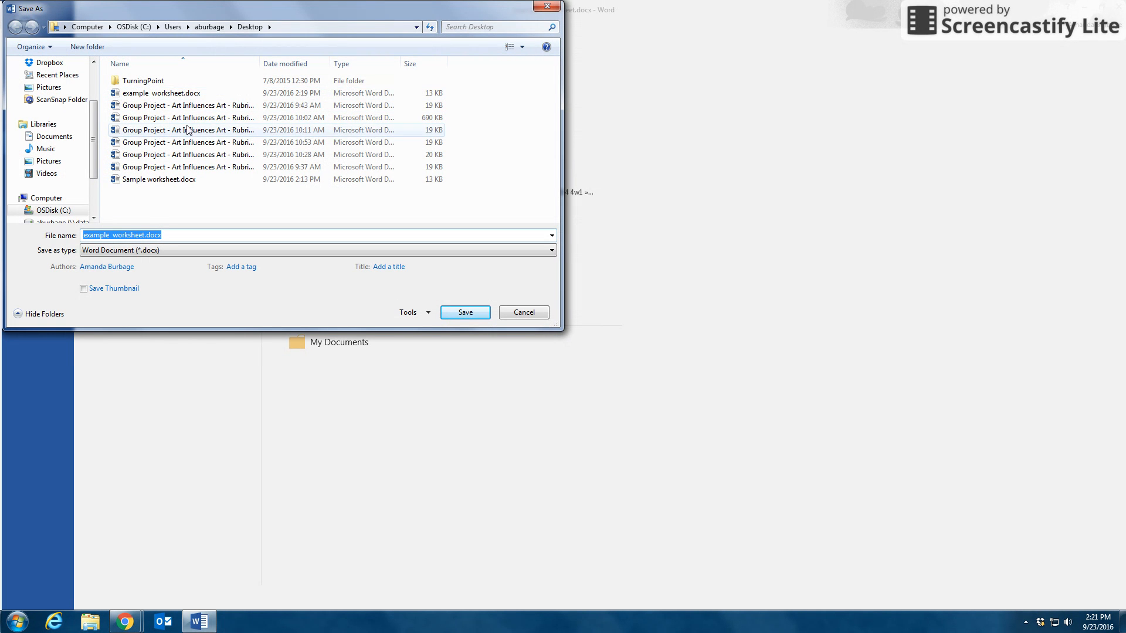
left_click(122, 235)
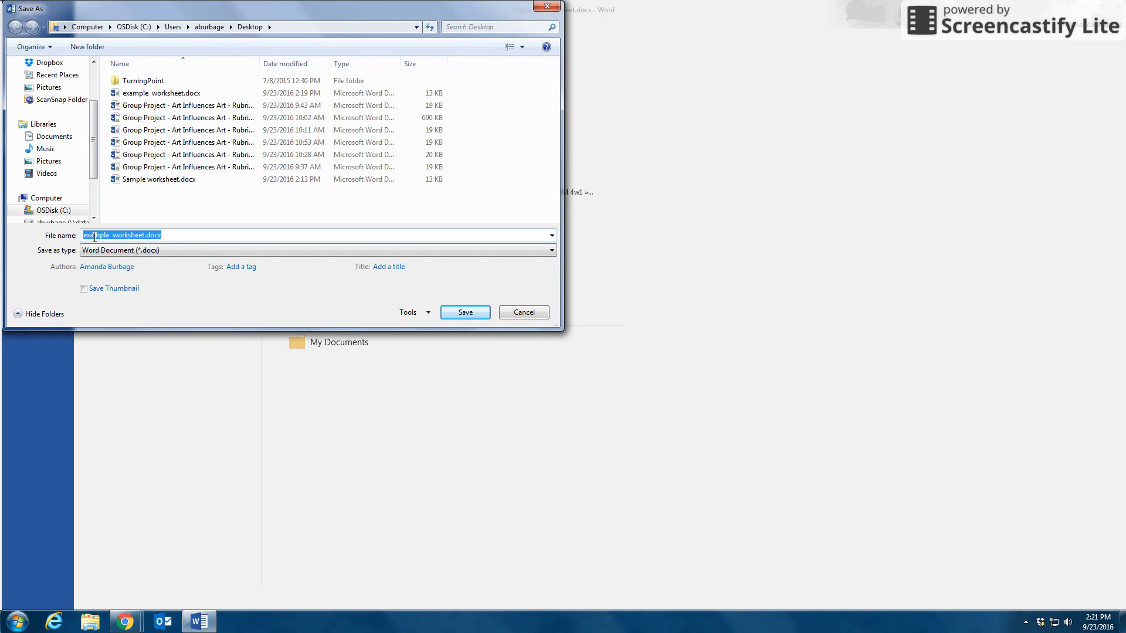
left_click(551, 250)
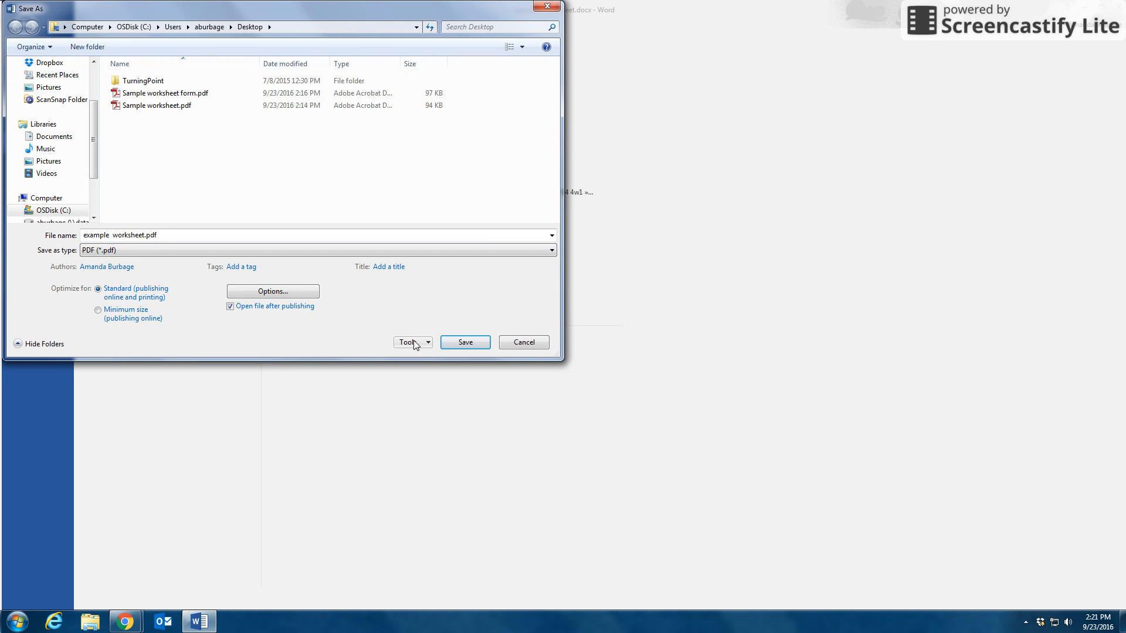
left_click(464, 342)
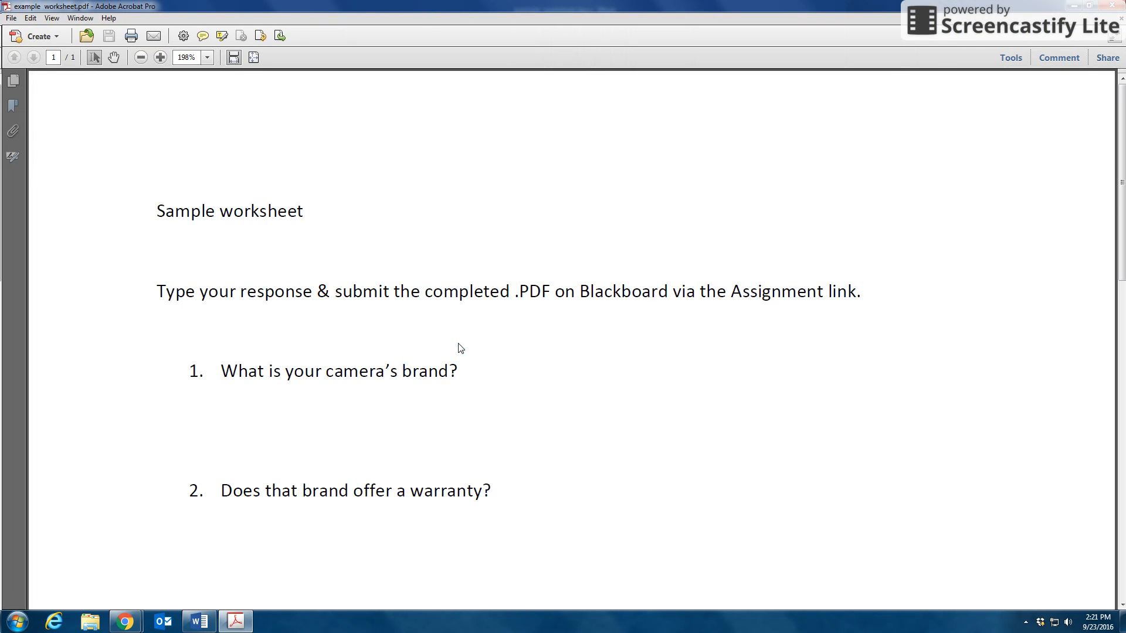
left_click(140, 58)
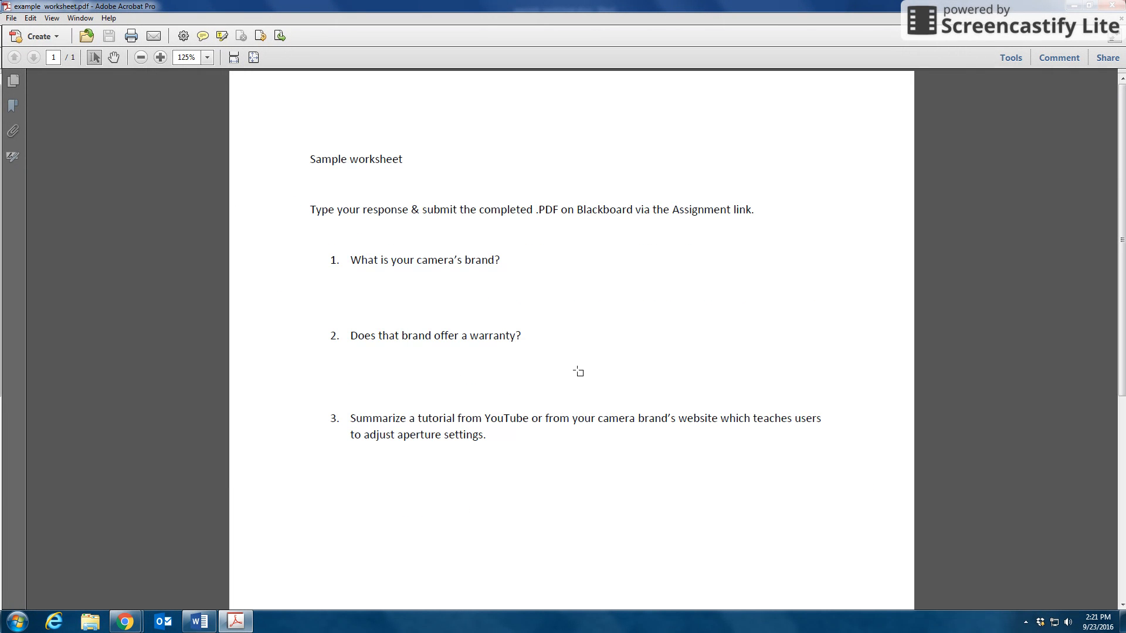
mouse_move(620, 365)
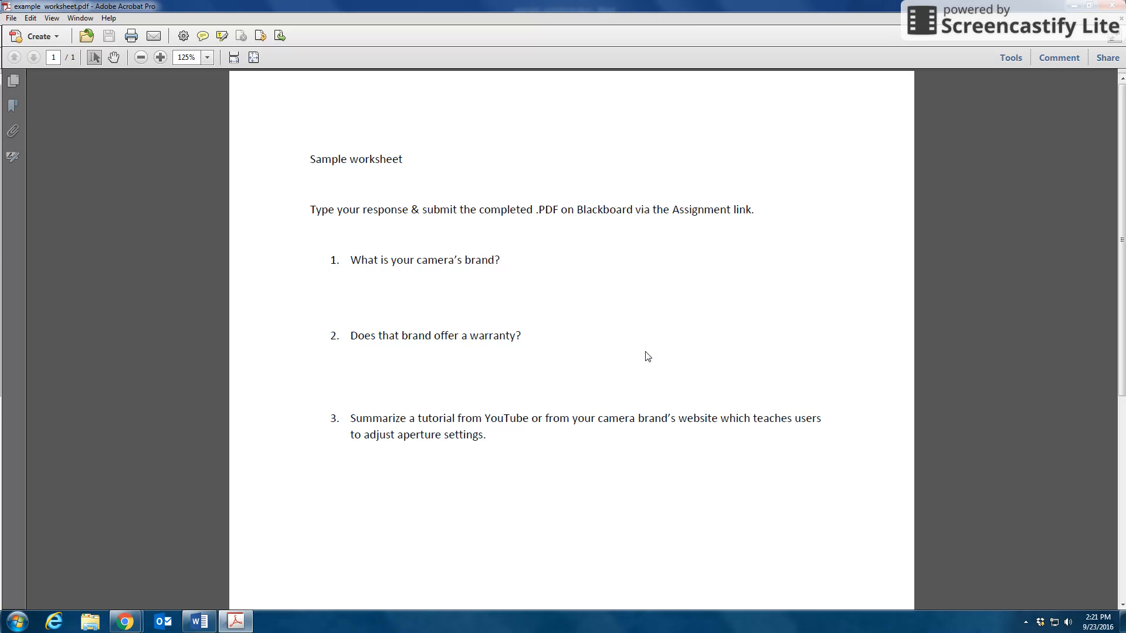
mouse_move(652, 357)
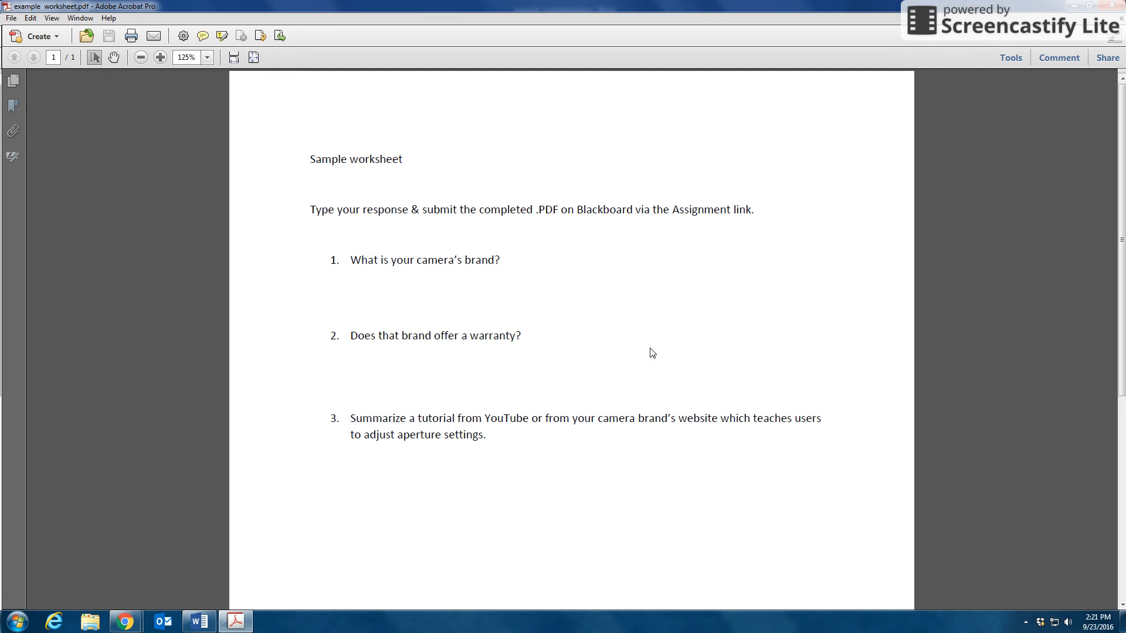
mouse_move(894, 208)
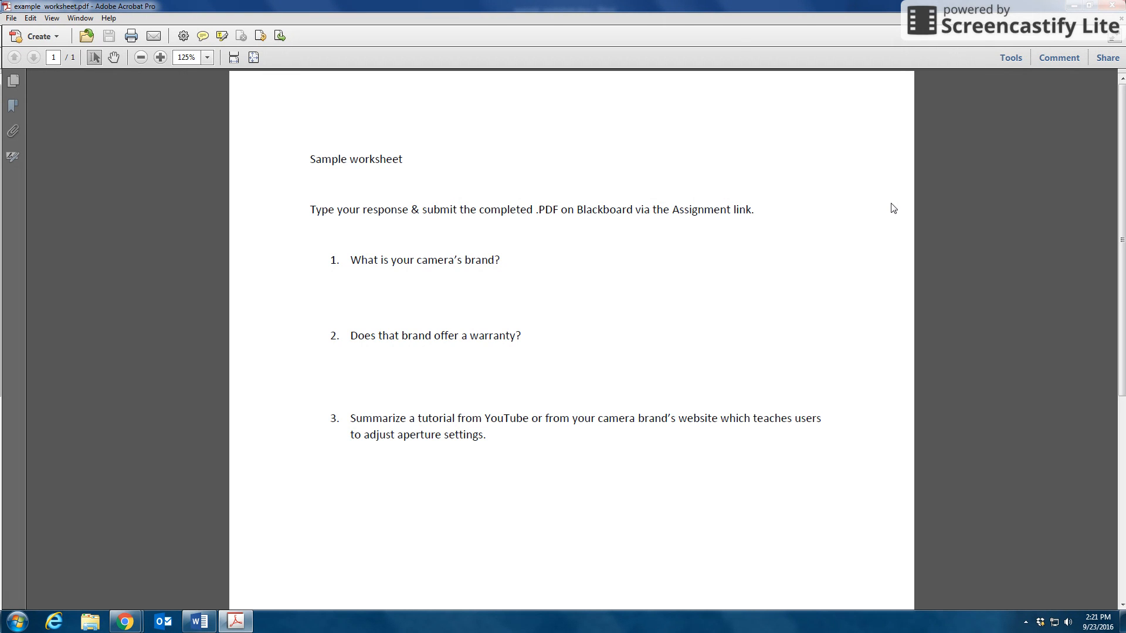
mouse_move(1011, 58)
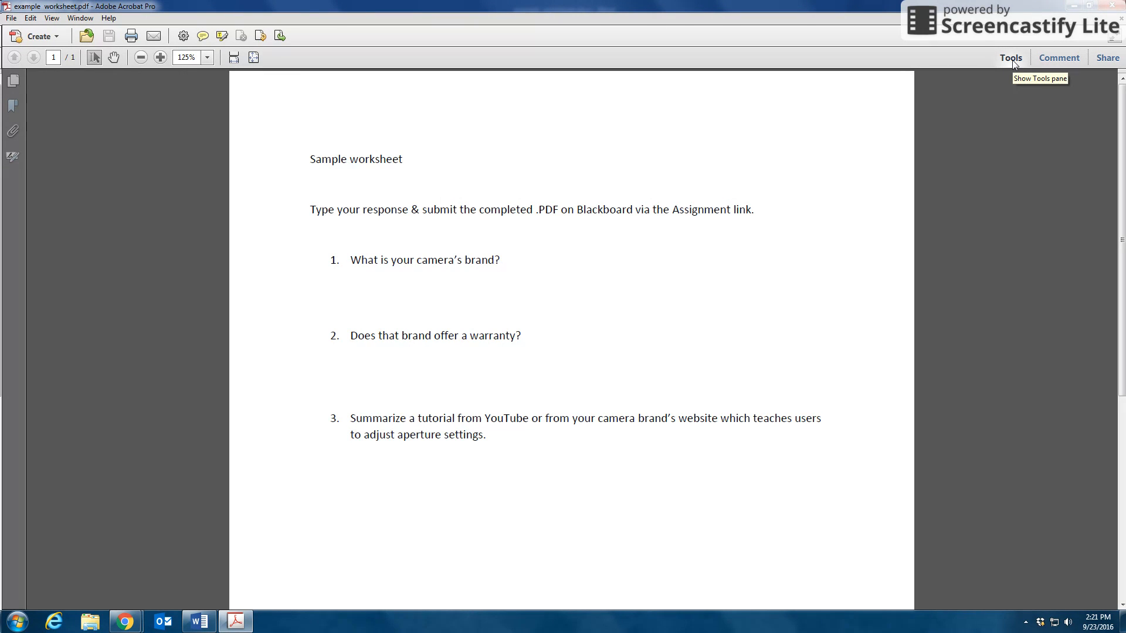
Step: Create a form from the current worksheet PDF and dismiss the no-fields-detected notice
left_click(1011, 57)
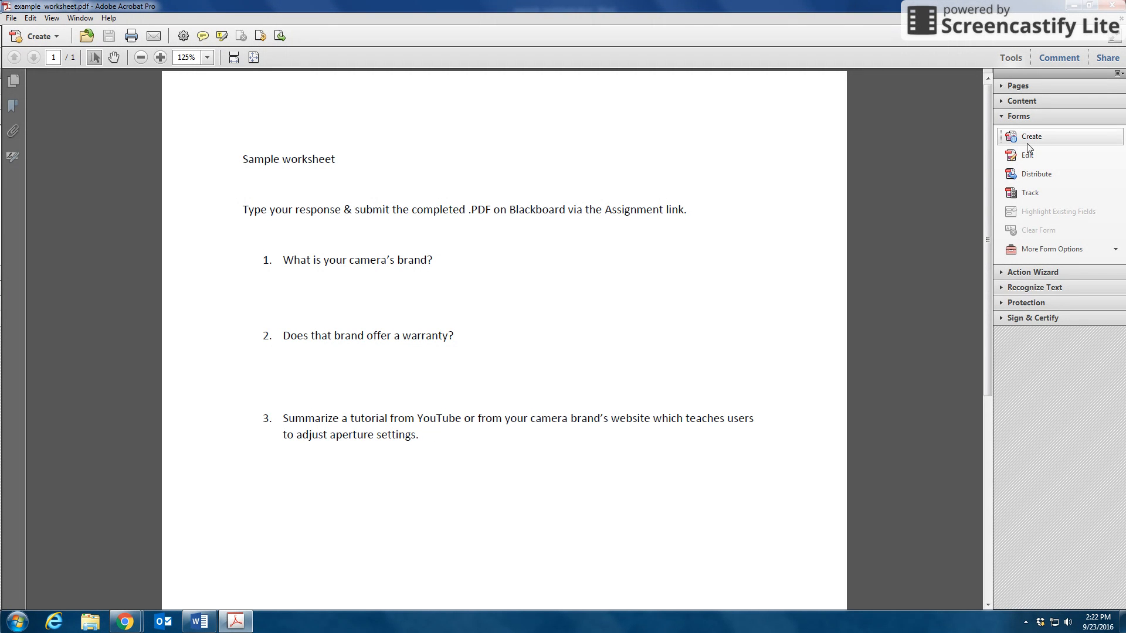
mouse_move(1033, 136)
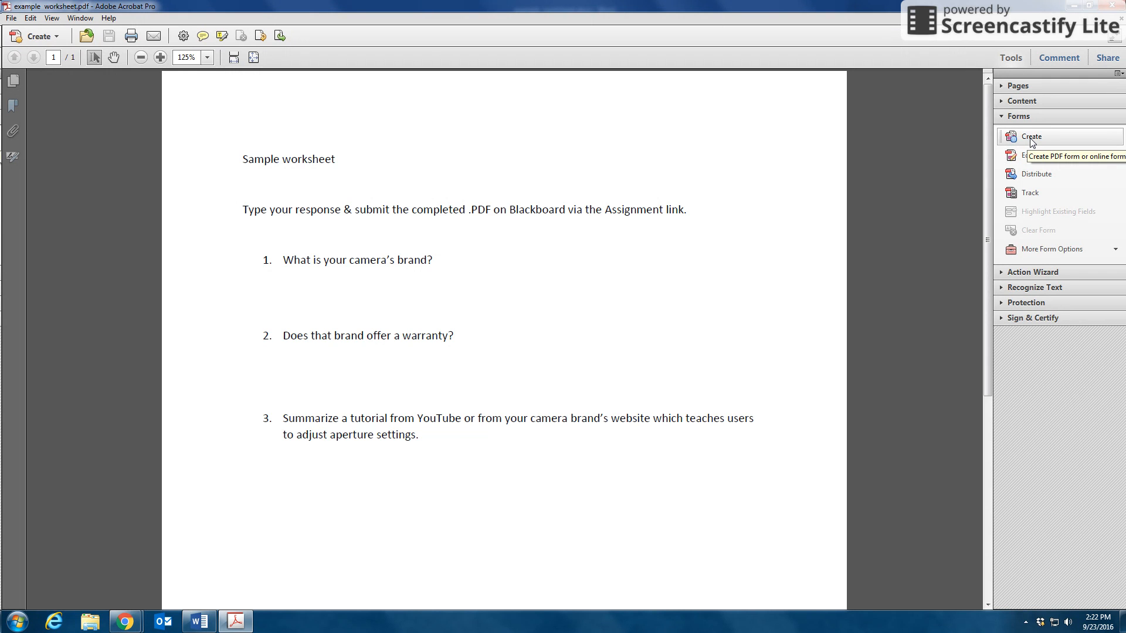
left_click(1033, 137)
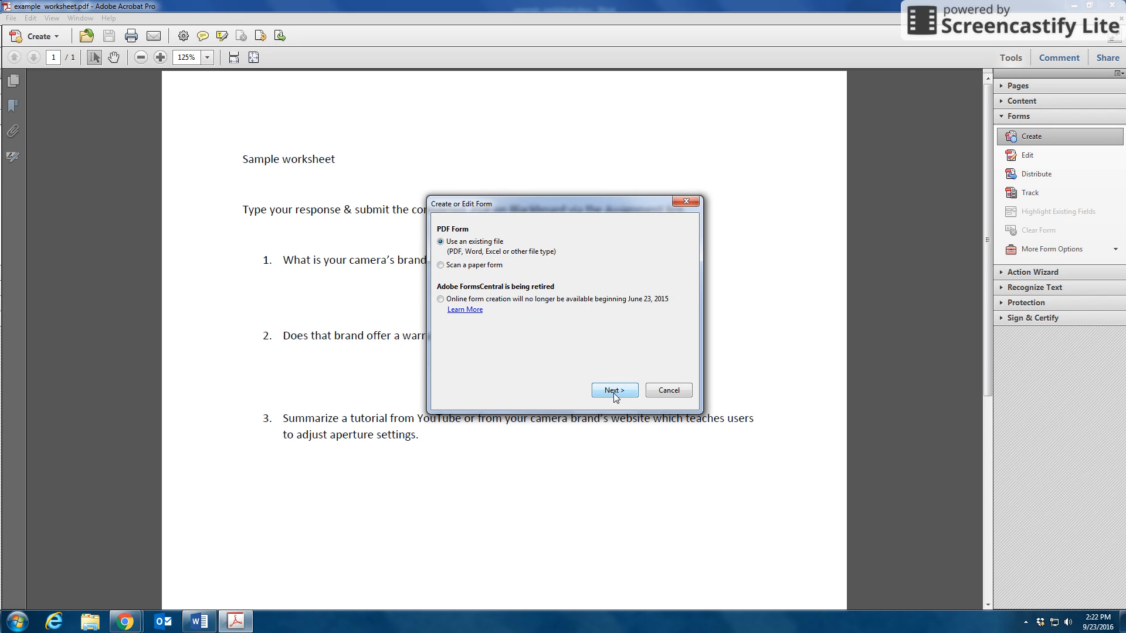
left_click(613, 390)
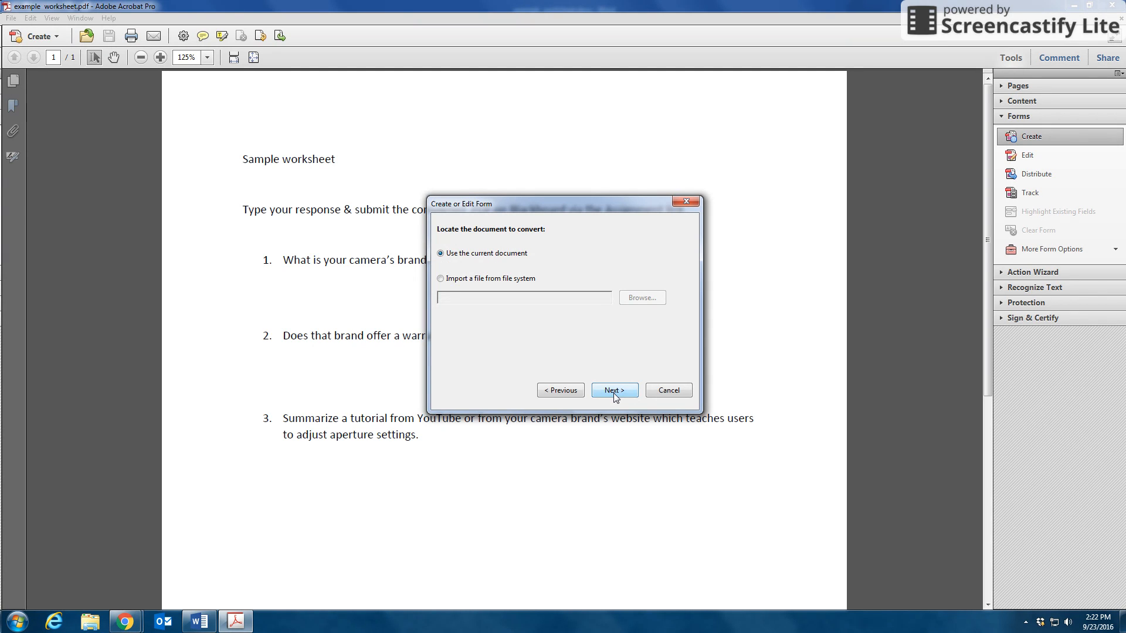
left_click(615, 390)
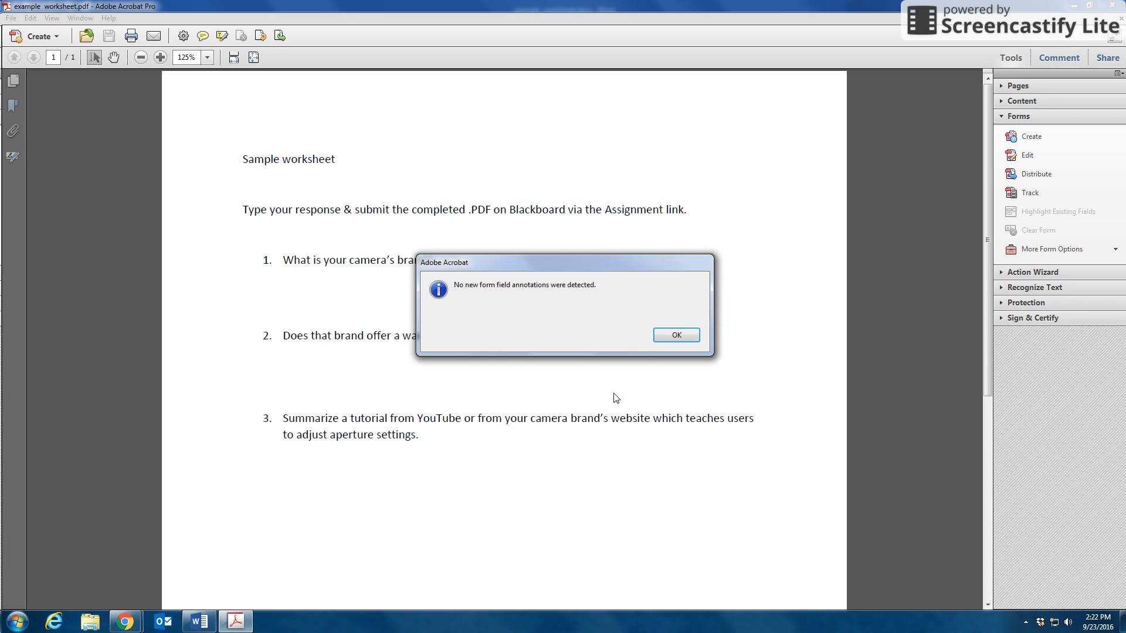
left_click(675, 336)
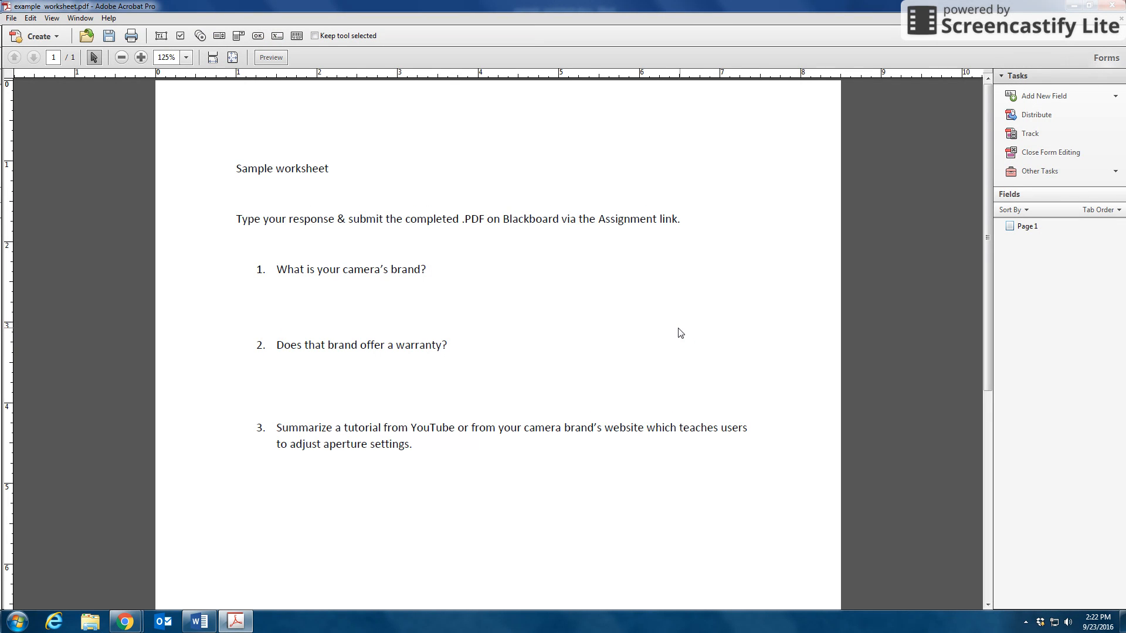
mouse_move(684, 329)
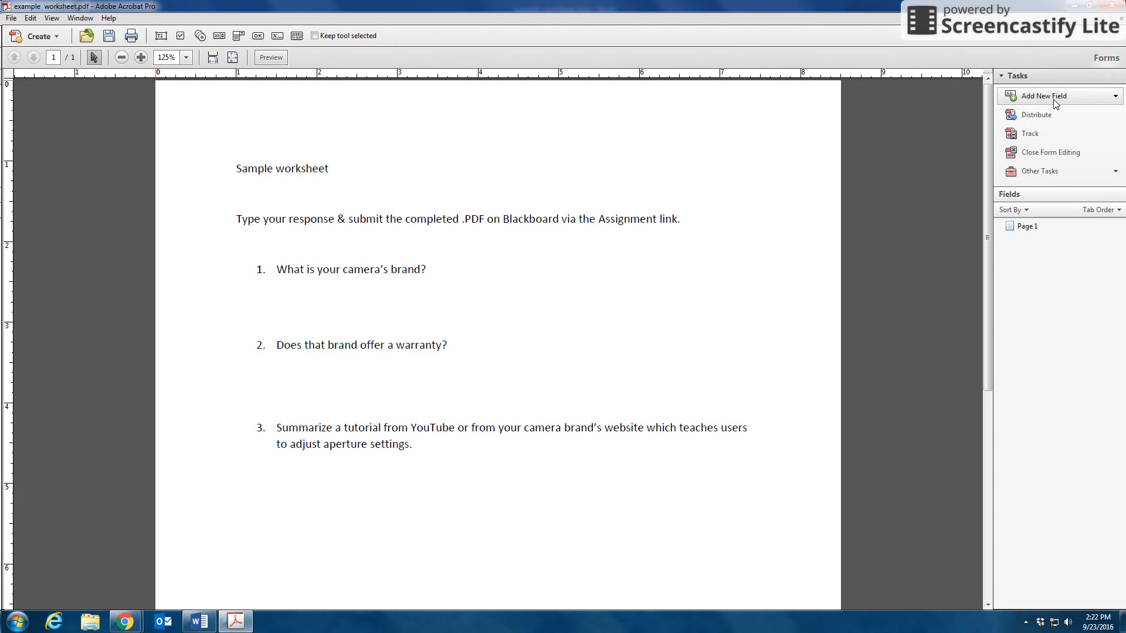
mouse_move(1042, 96)
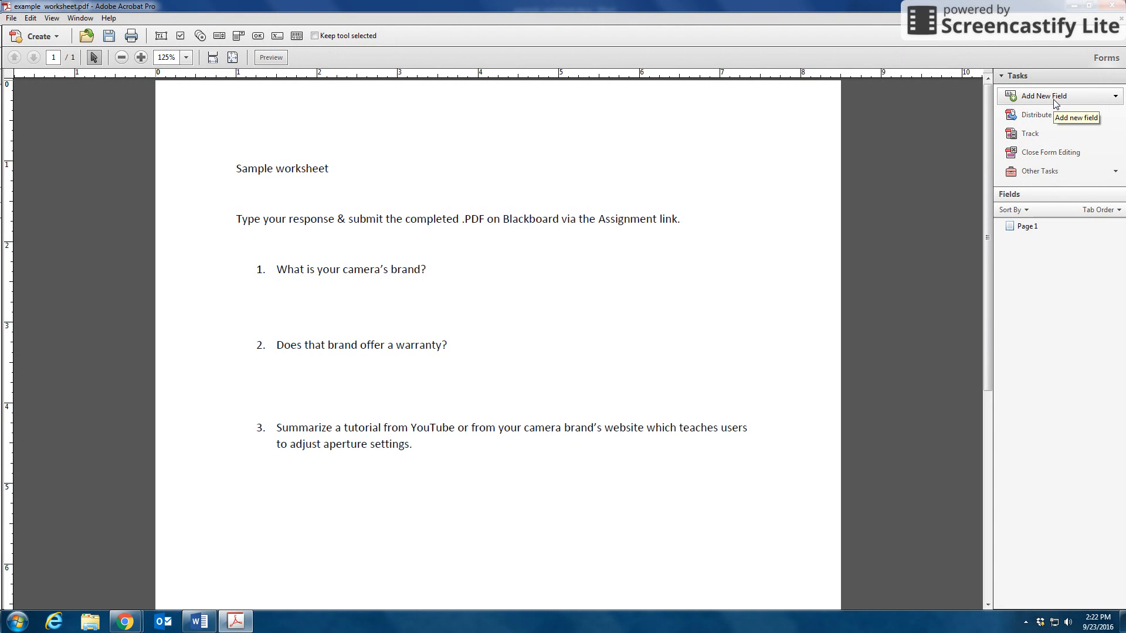
Step: Draw a text field beneath the camera brand question and name it 1
left_click(1040, 96)
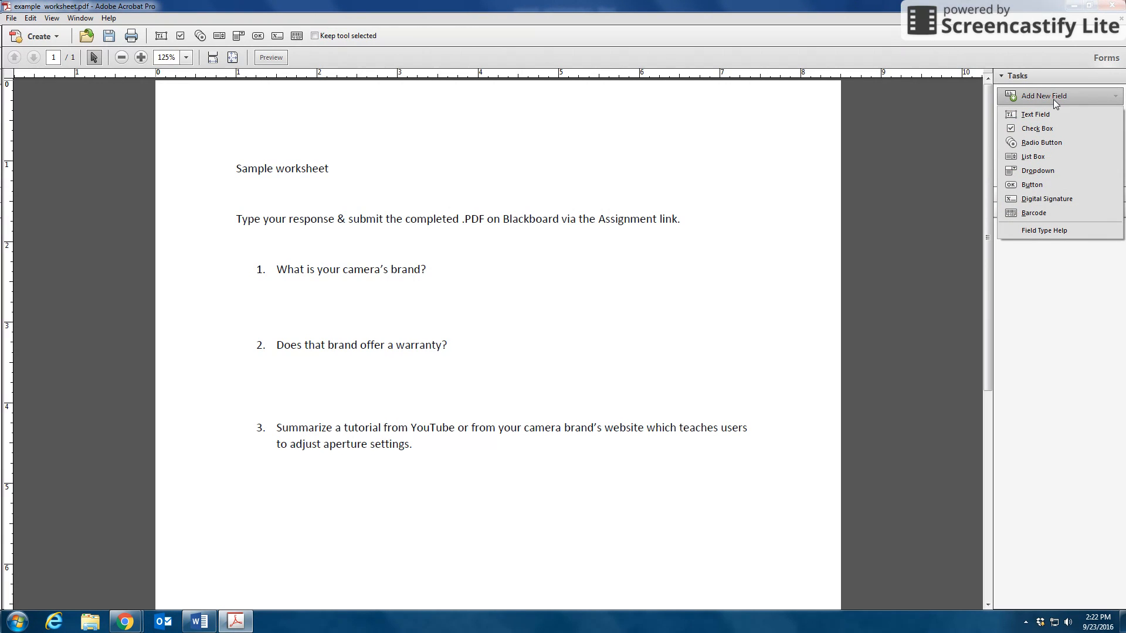
mouse_move(1034, 115)
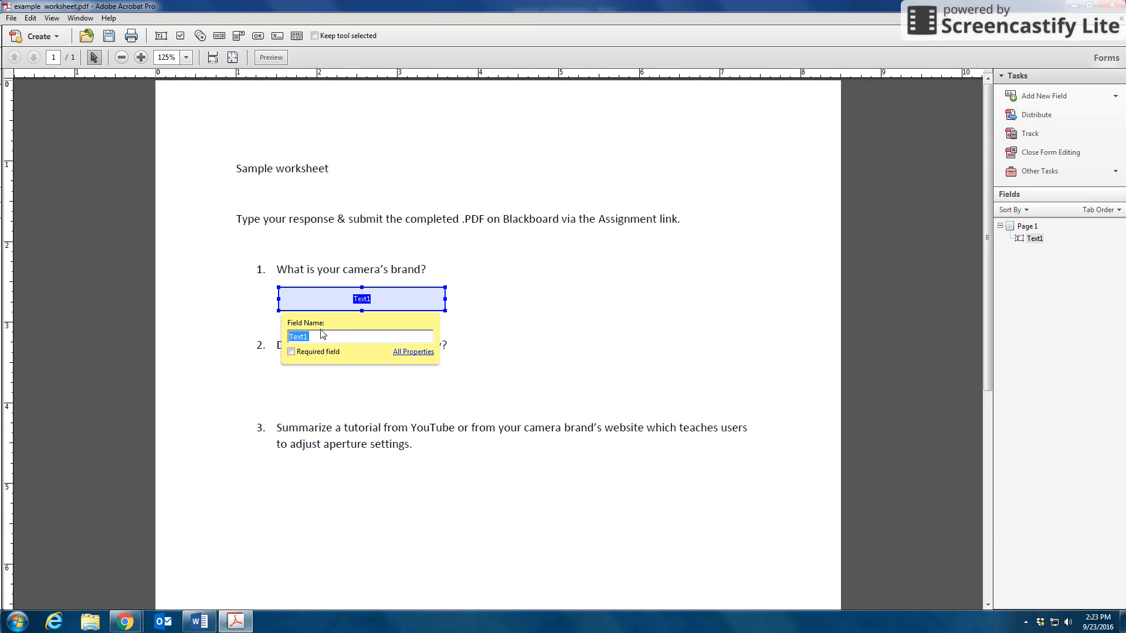
type("1")
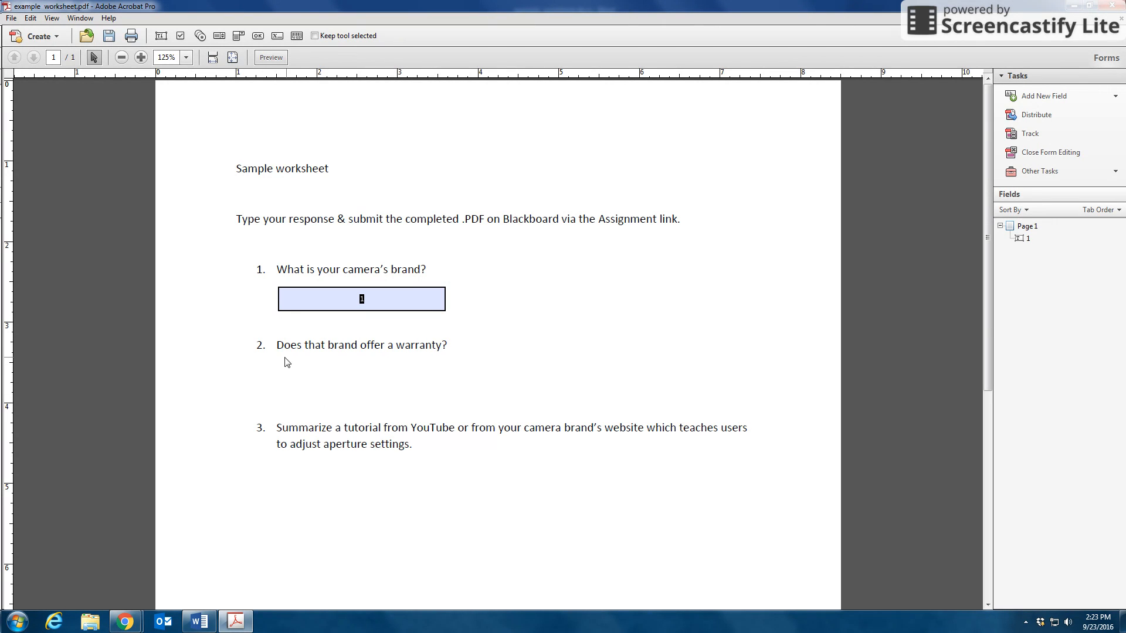
mouse_move(498, 361)
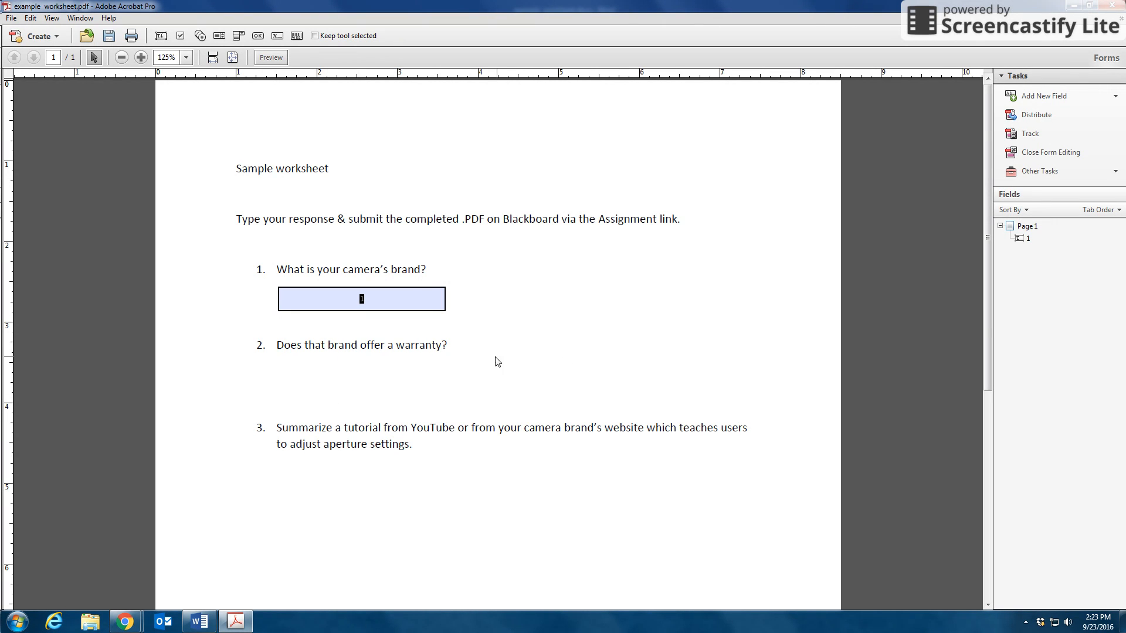
mouse_move(462, 370)
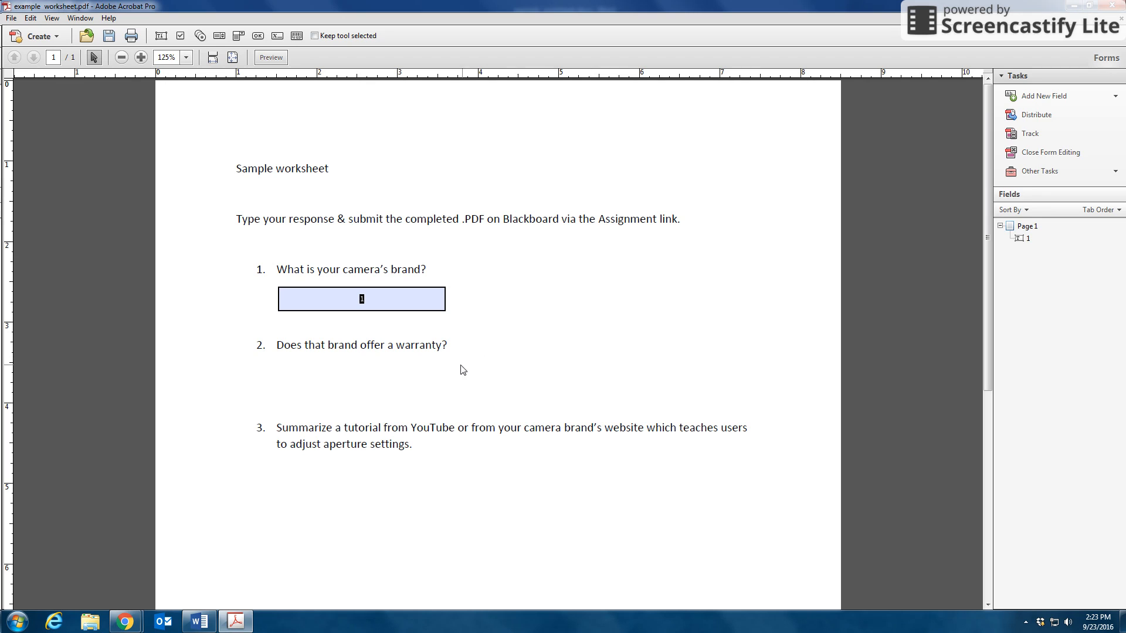
Step: Place a radio button under question 2 and name it 2-Yes
left_click(1048, 95)
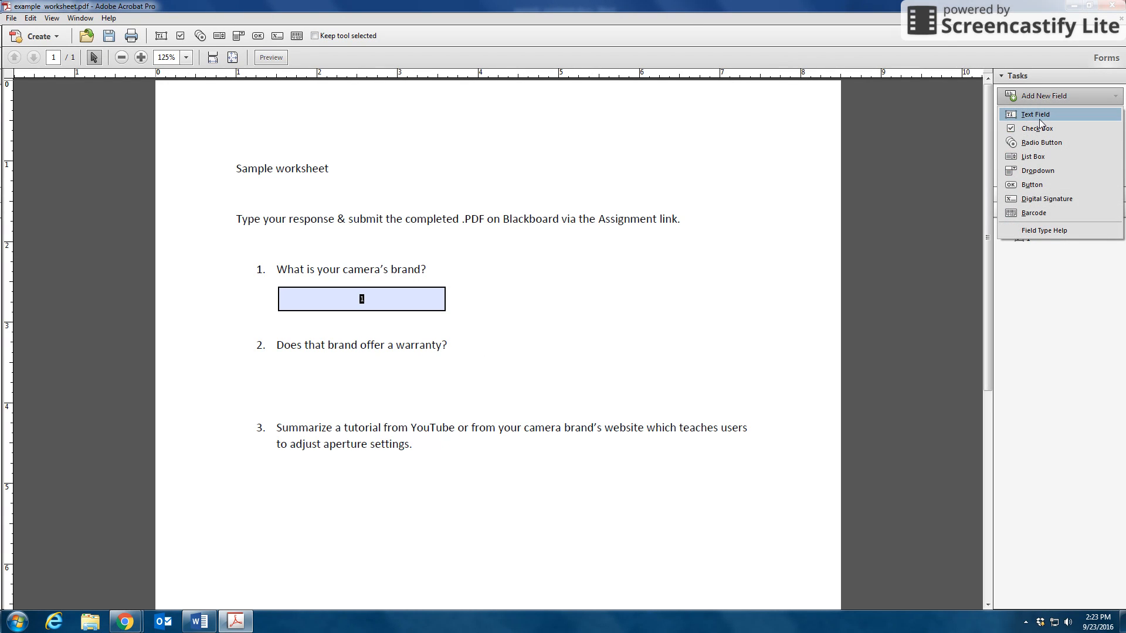
mouse_move(1041, 142)
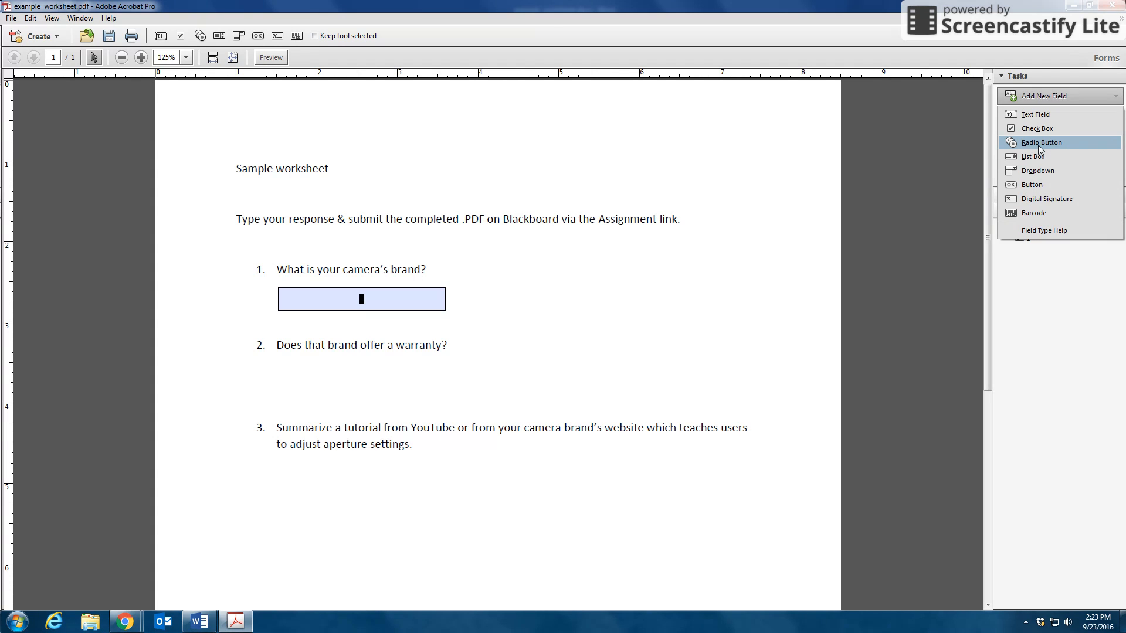
left_click(1043, 142)
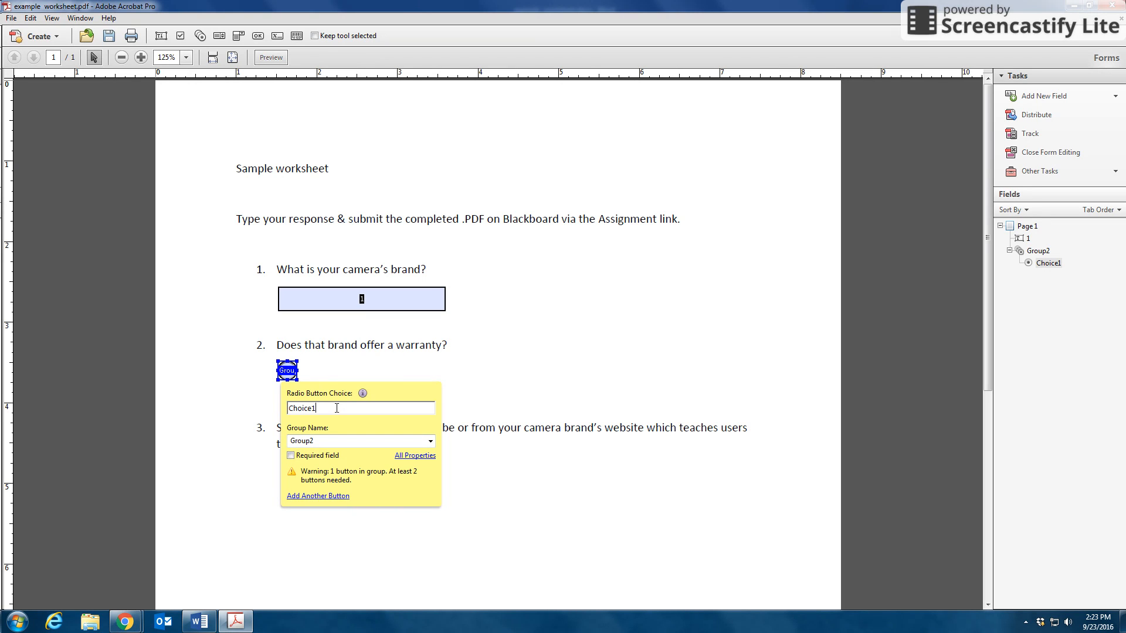
type("2-Yes")
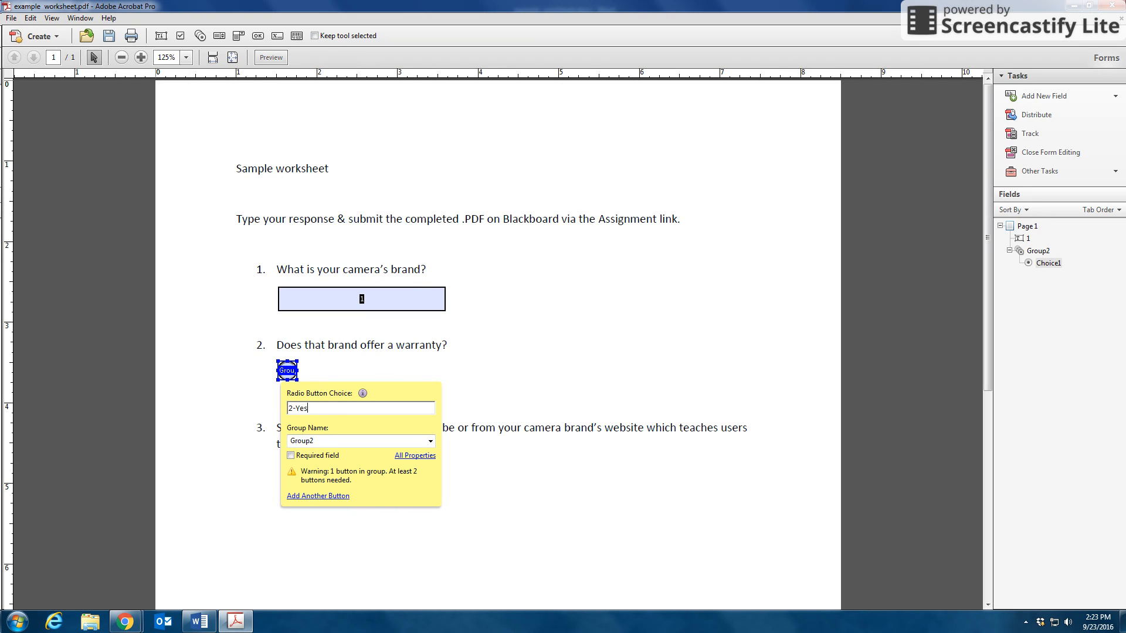
Step: Add a second button to the same group below it, named 2-No
left_click(1047, 96)
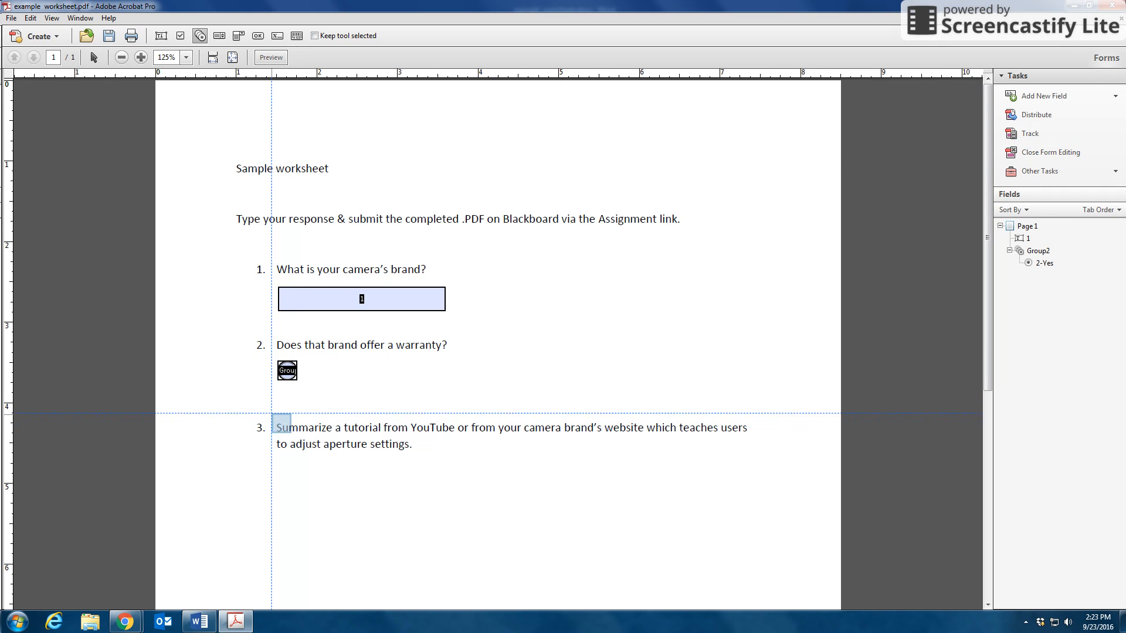
left_click(287, 397)
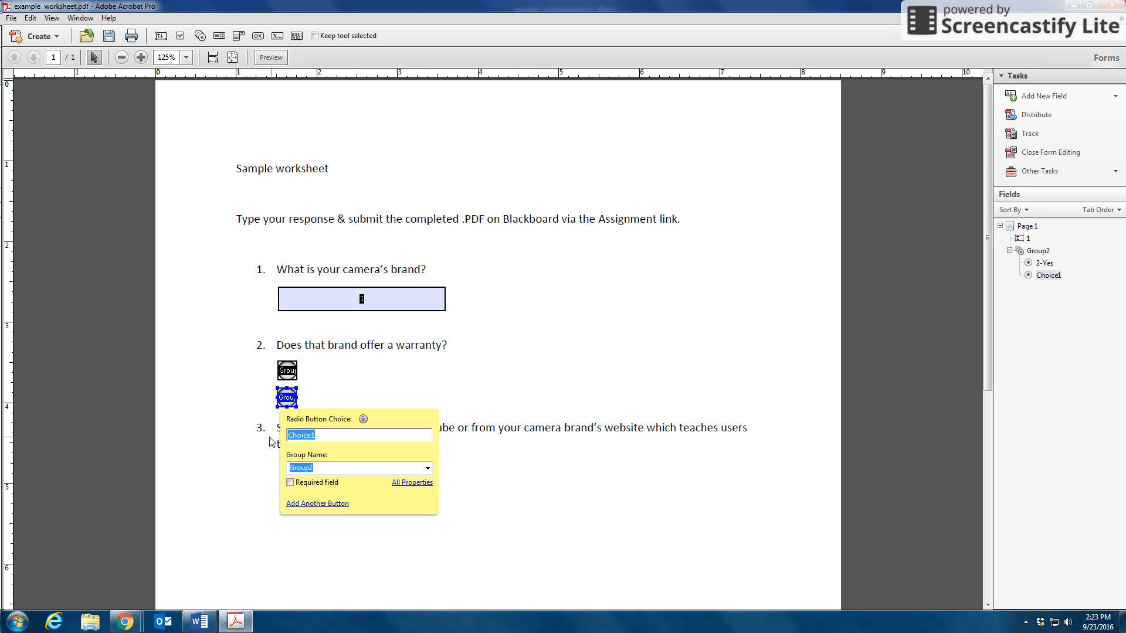
type("2-No")
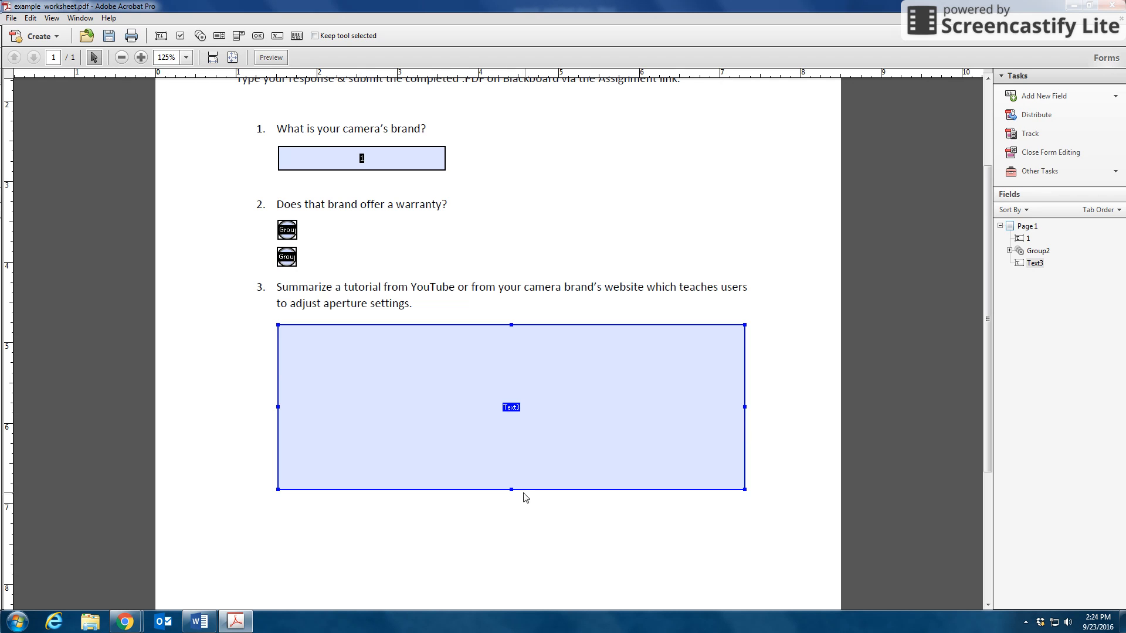
Step: Finish the large Text3 answer box and open its properties to rename it 3
left_click(1035, 263)
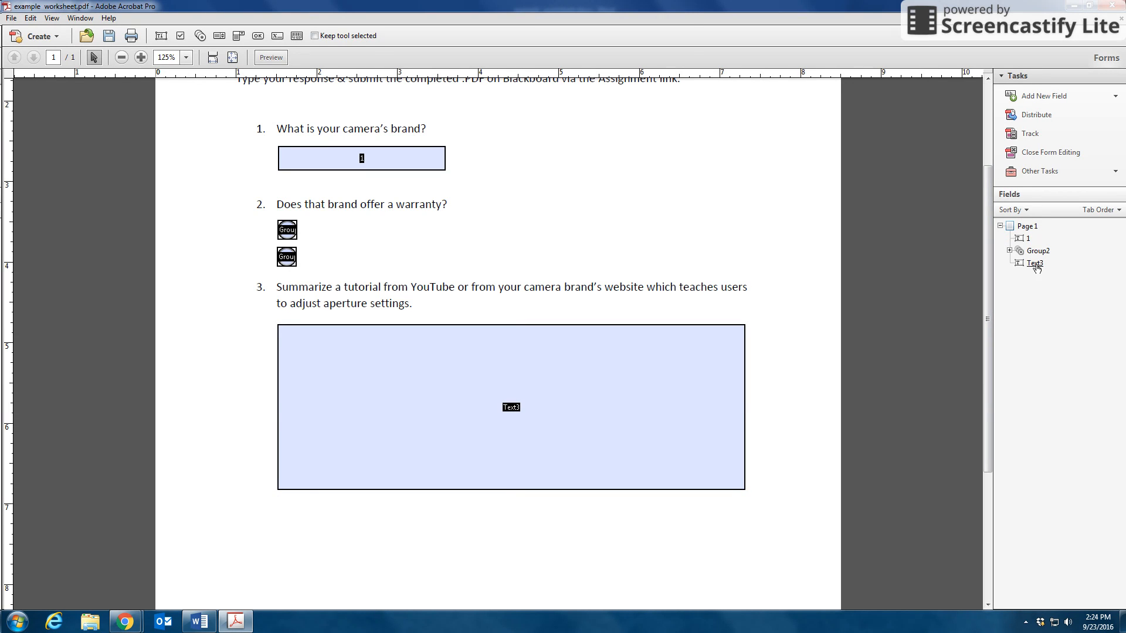
right_click(1032, 263)
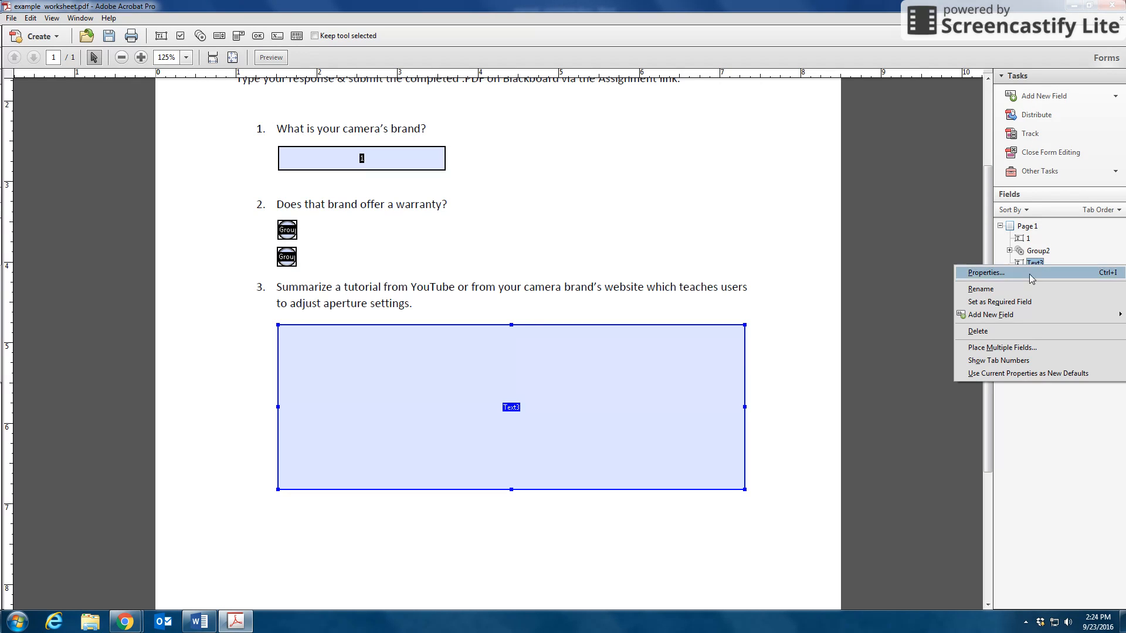
left_click(981, 288)
type("3")
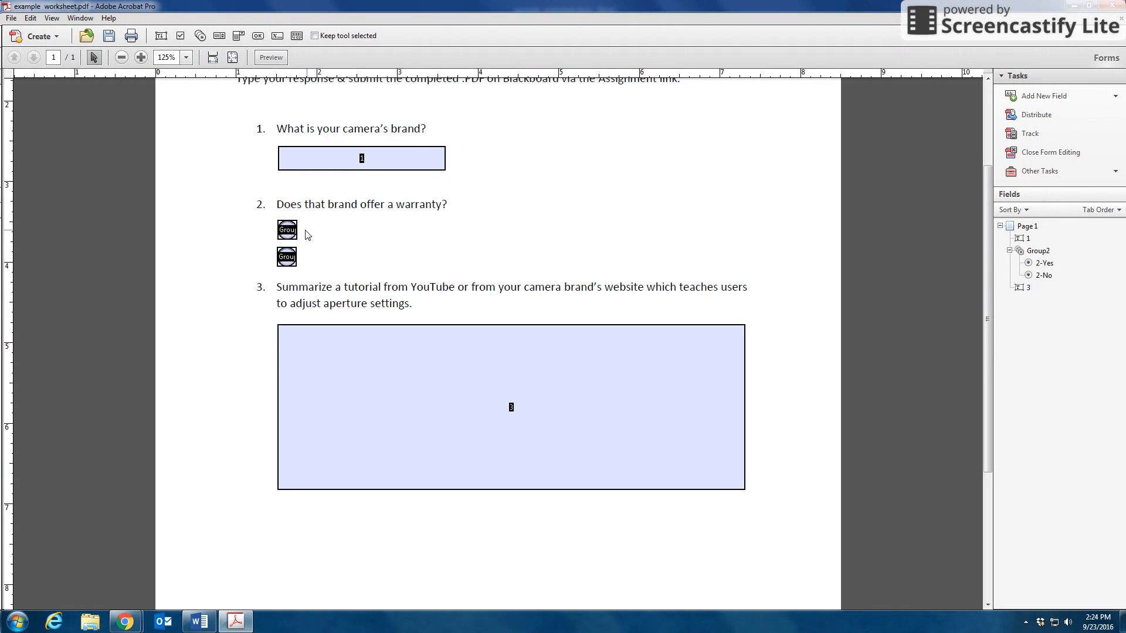
mouse_move(300, 247)
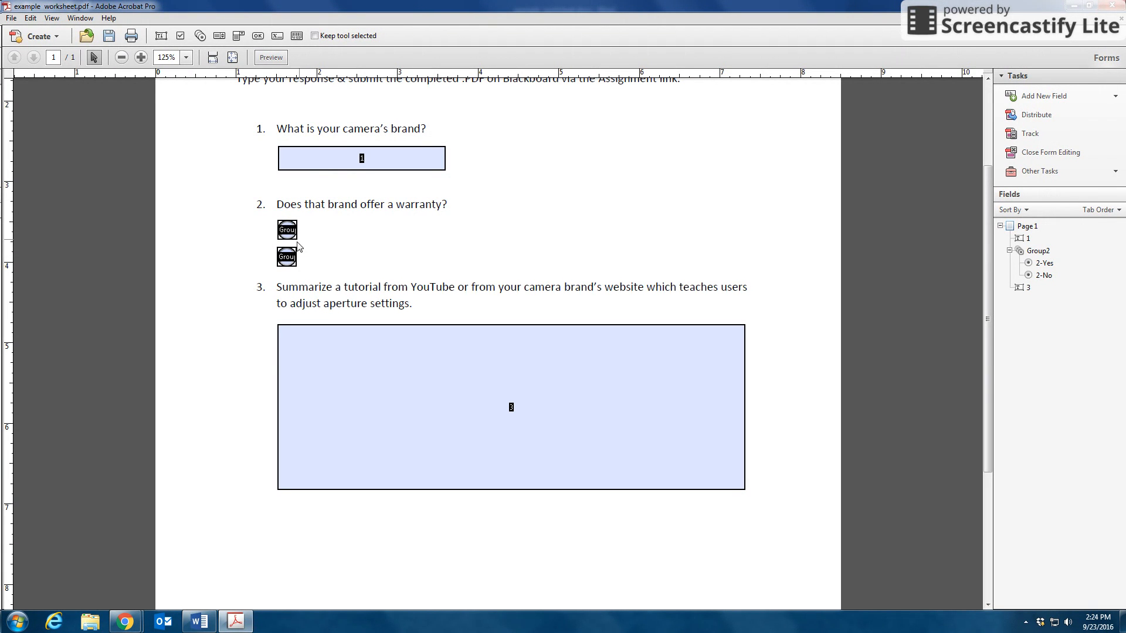
left_click(287, 230)
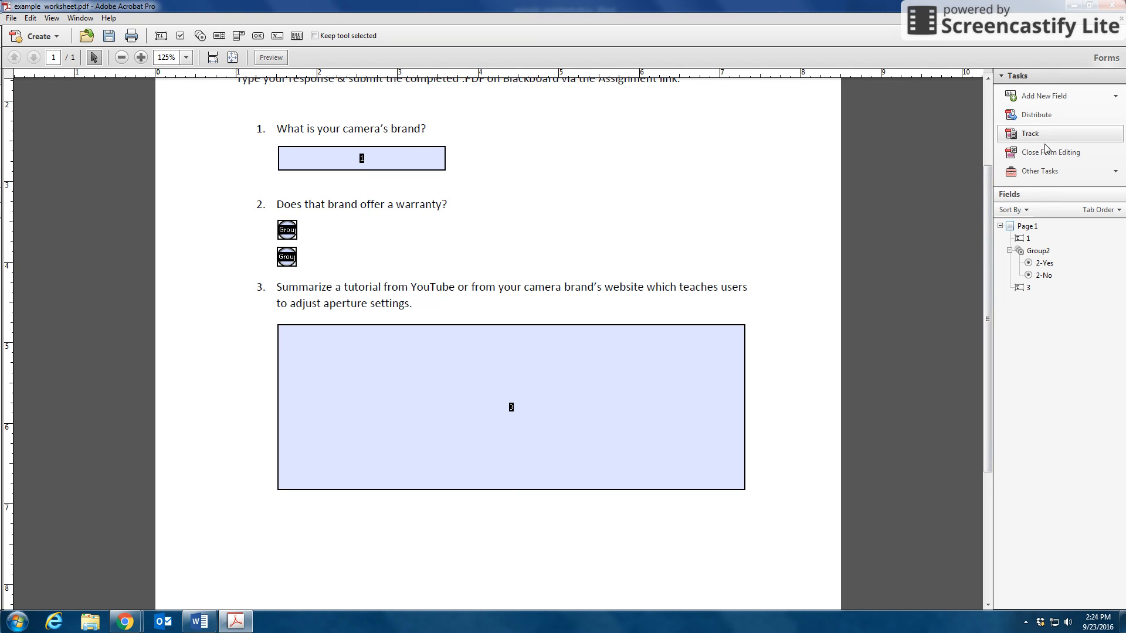
left_click(1043, 96)
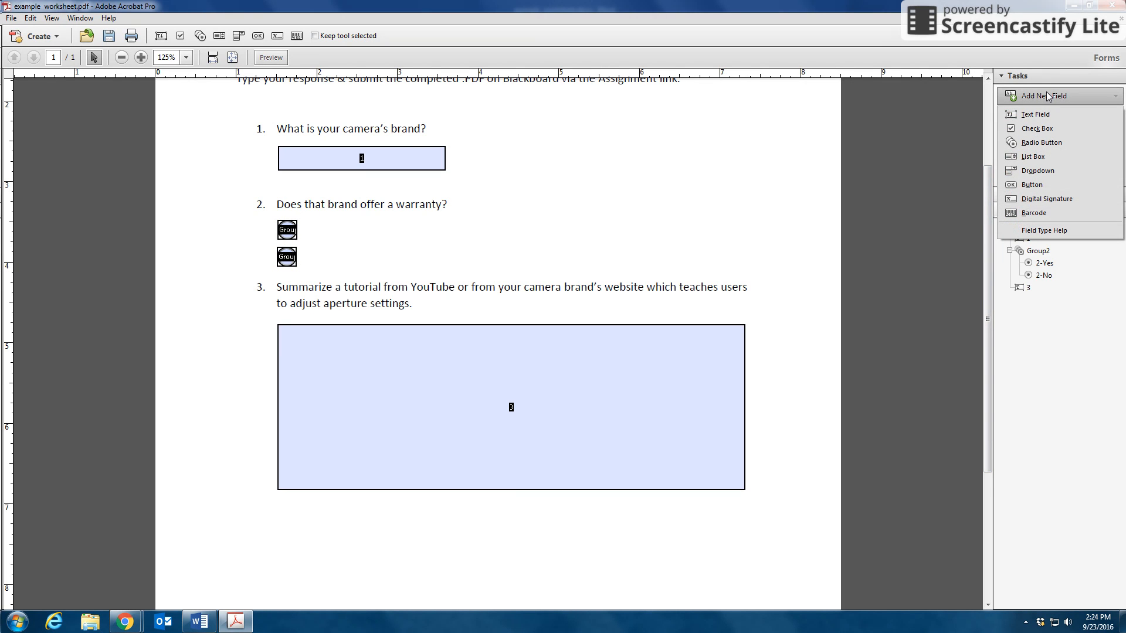
mouse_move(1034, 114)
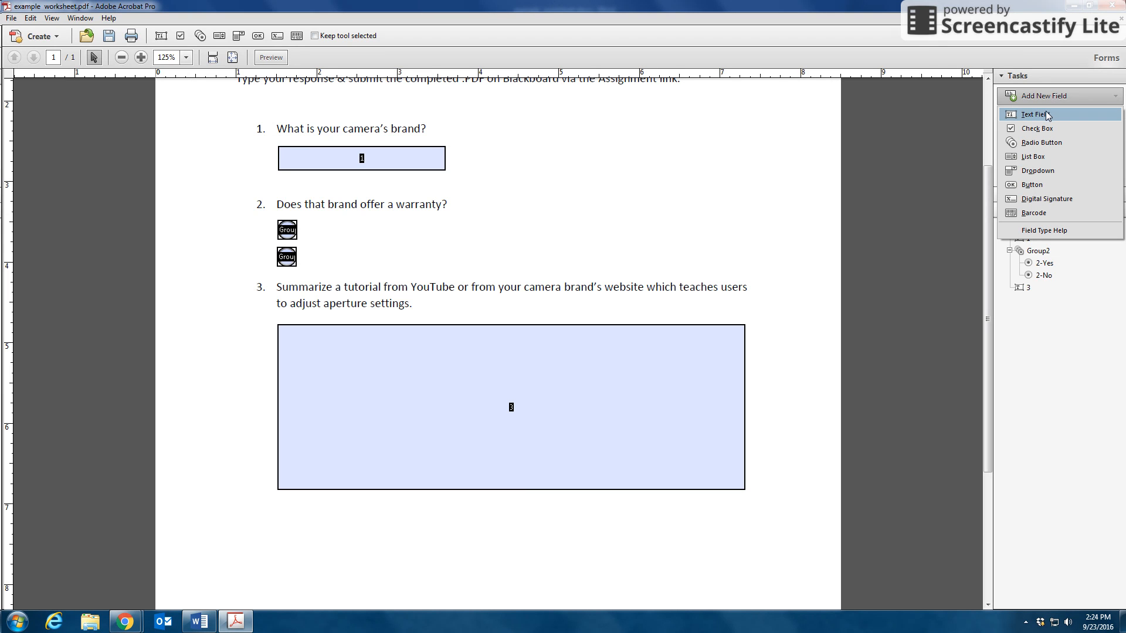
mouse_move(157, 240)
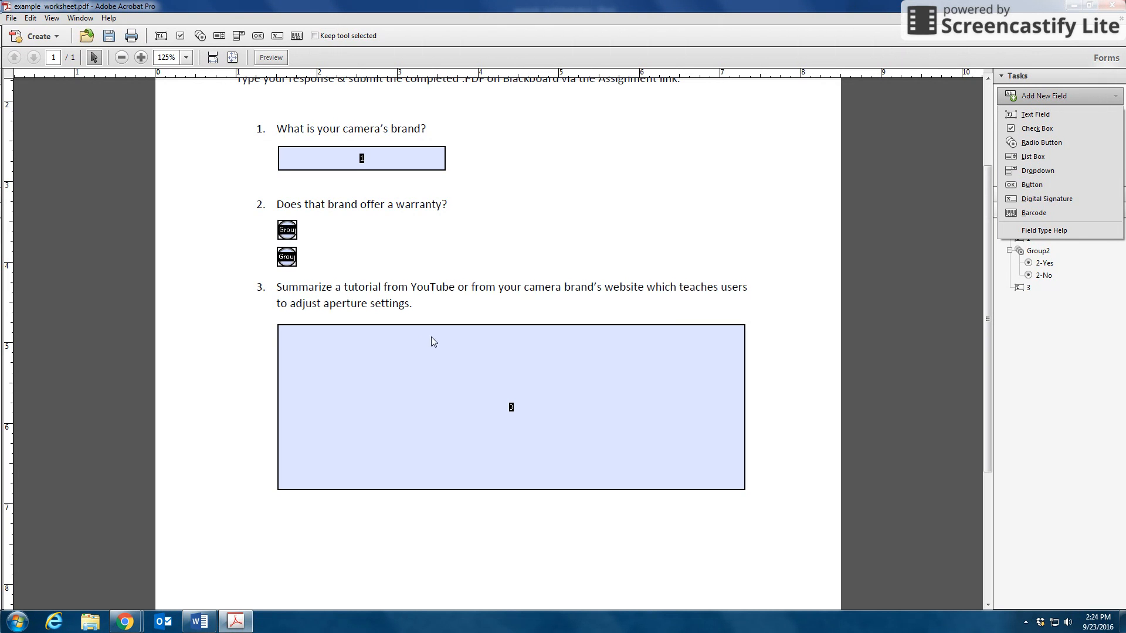
mouse_move(1065, 278)
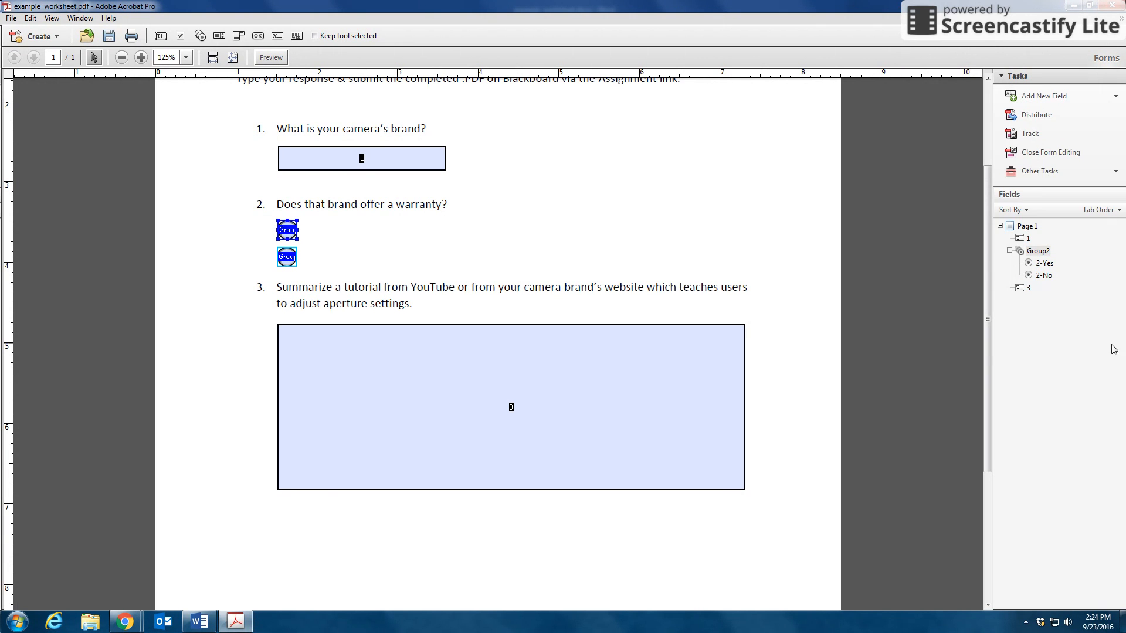
mouse_move(1049, 152)
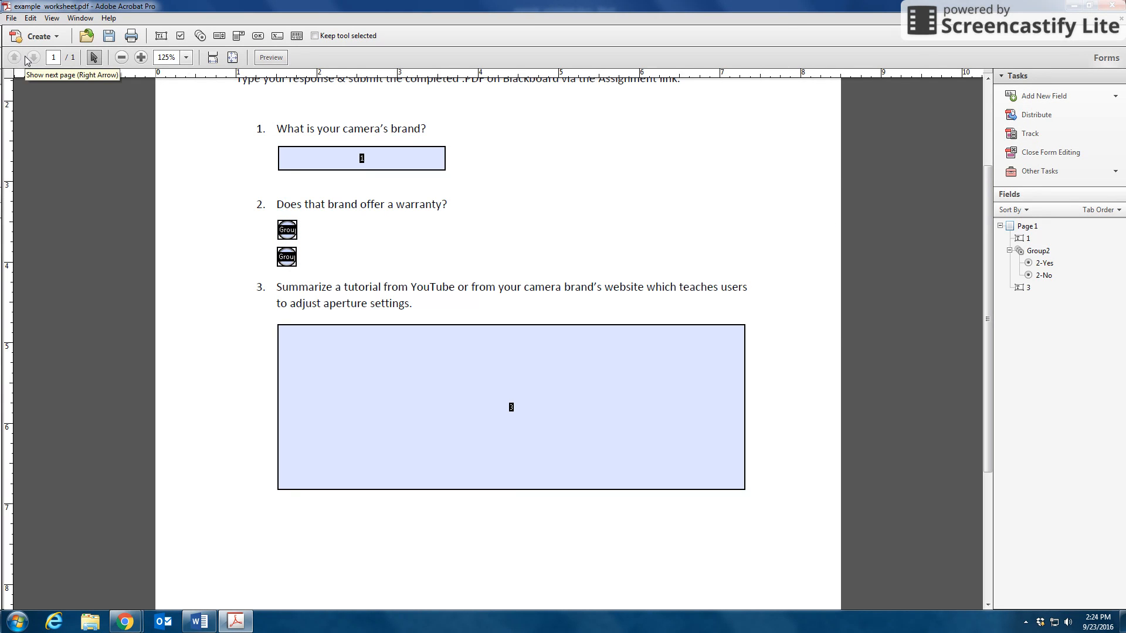
Step: Save the form as a new PDF named 'example worksheet - form.pdf'
left_click(109, 35)
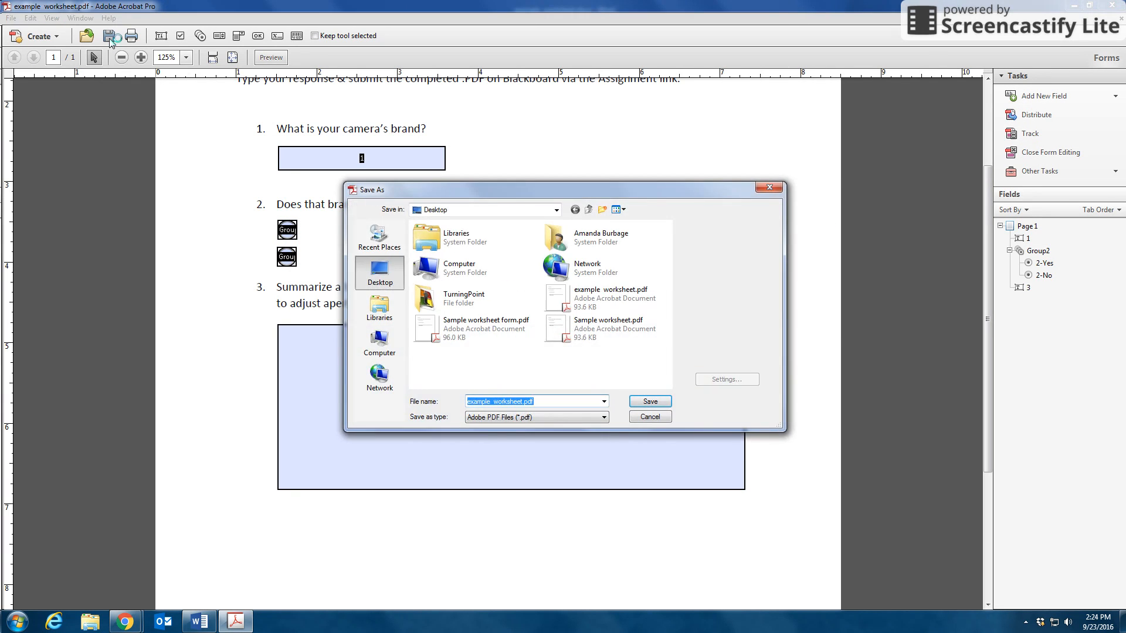
left_click(522, 402)
type(" - form")
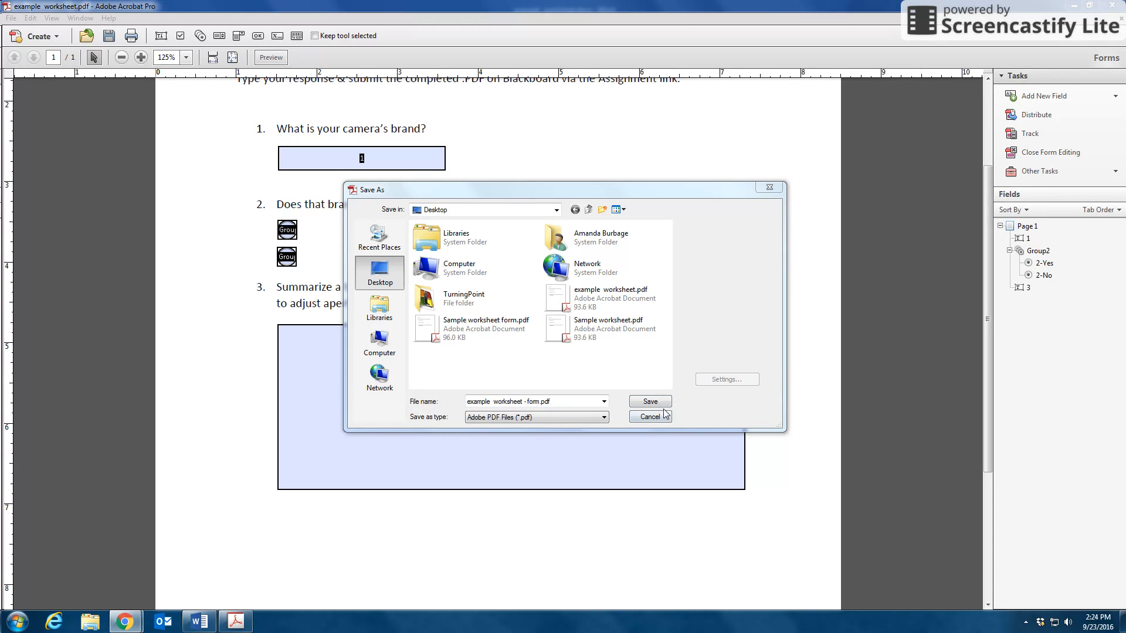
left_click(648, 401)
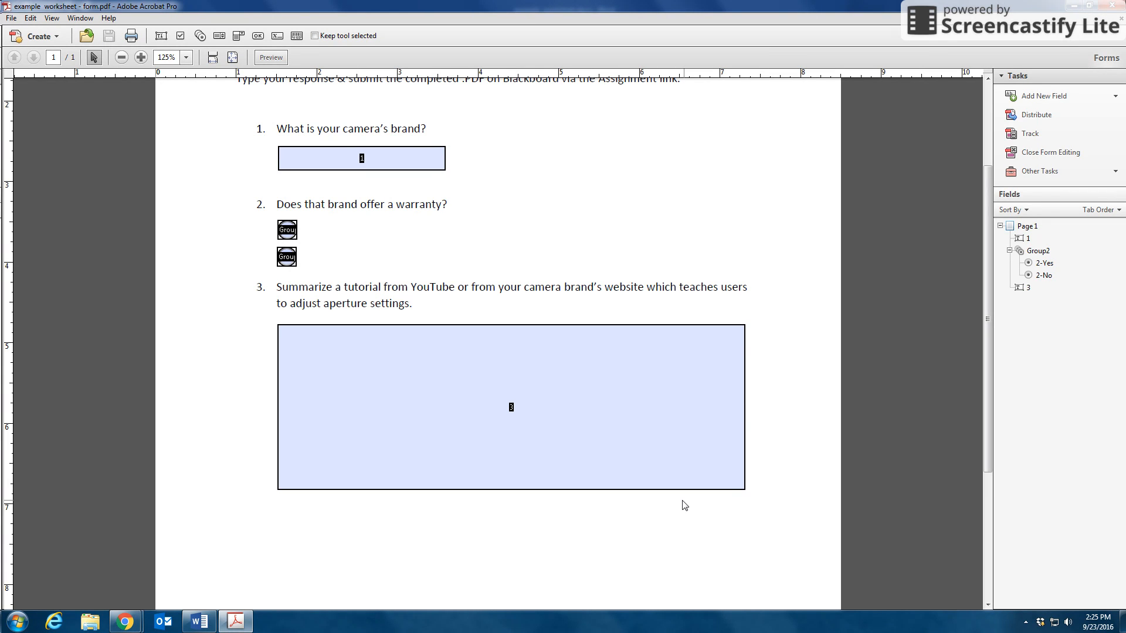
Step: Preview the fillable form, scroll through its fields, and return to editing
left_click(271, 57)
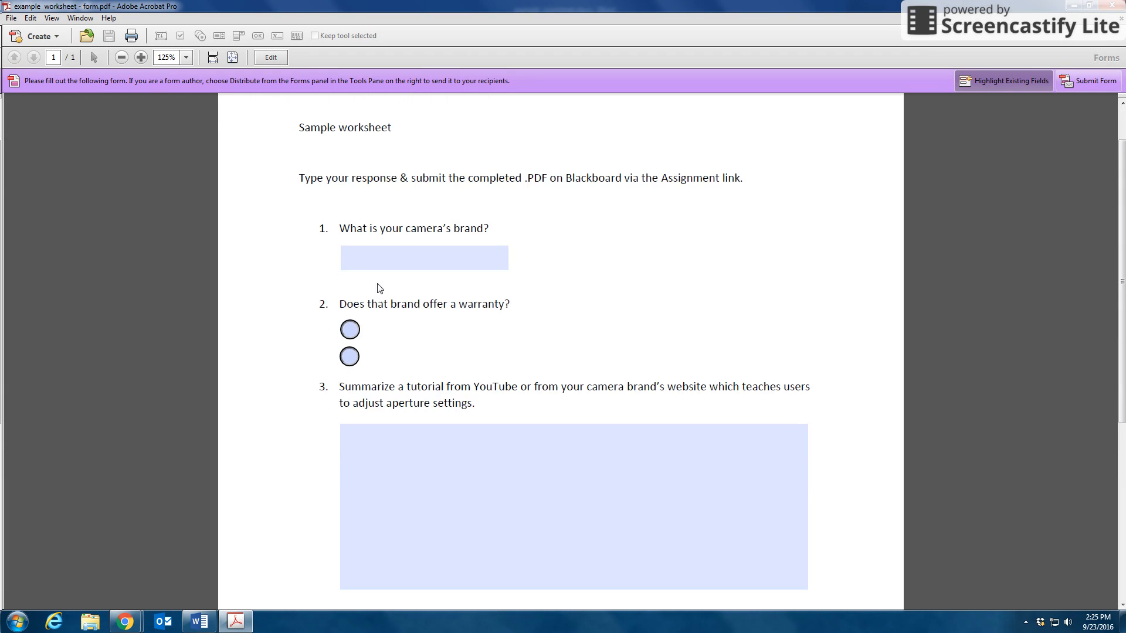
scroll("down", 3)
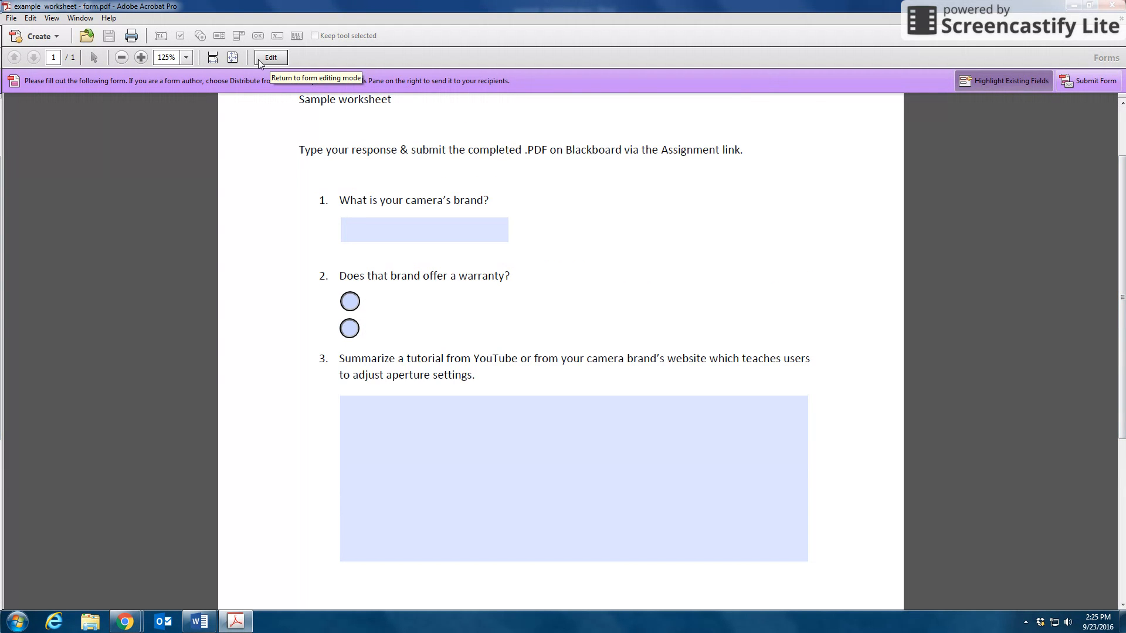
left_click(271, 57)
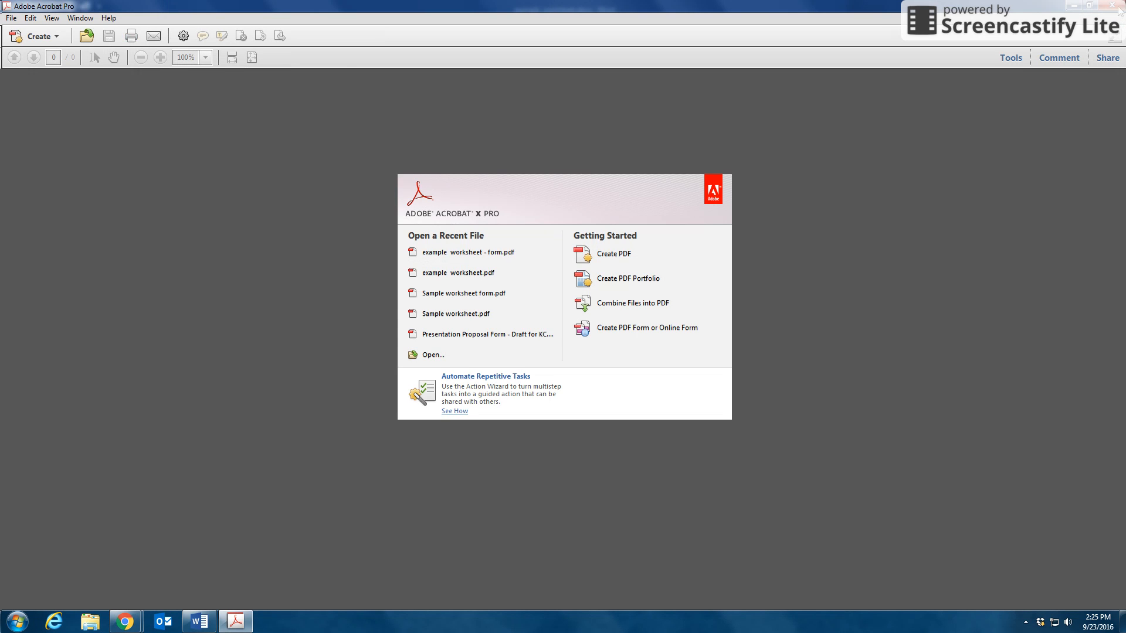
Step: Switch to example worksheet.docx in Word and place the cursor below question 2
left_click(198, 621)
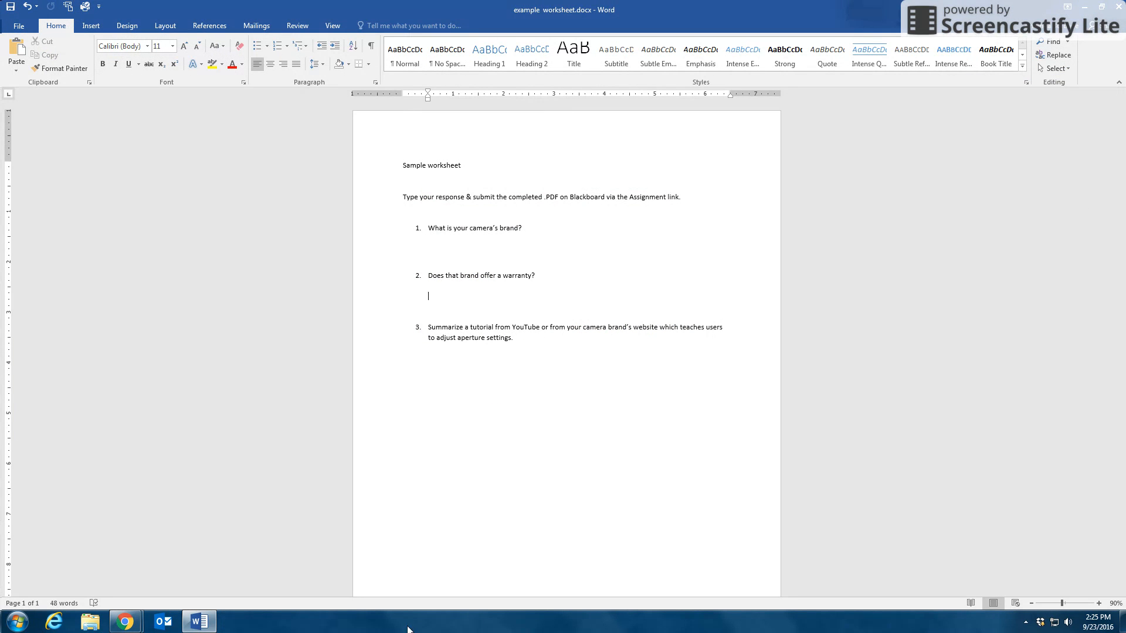
mouse_move(660, 599)
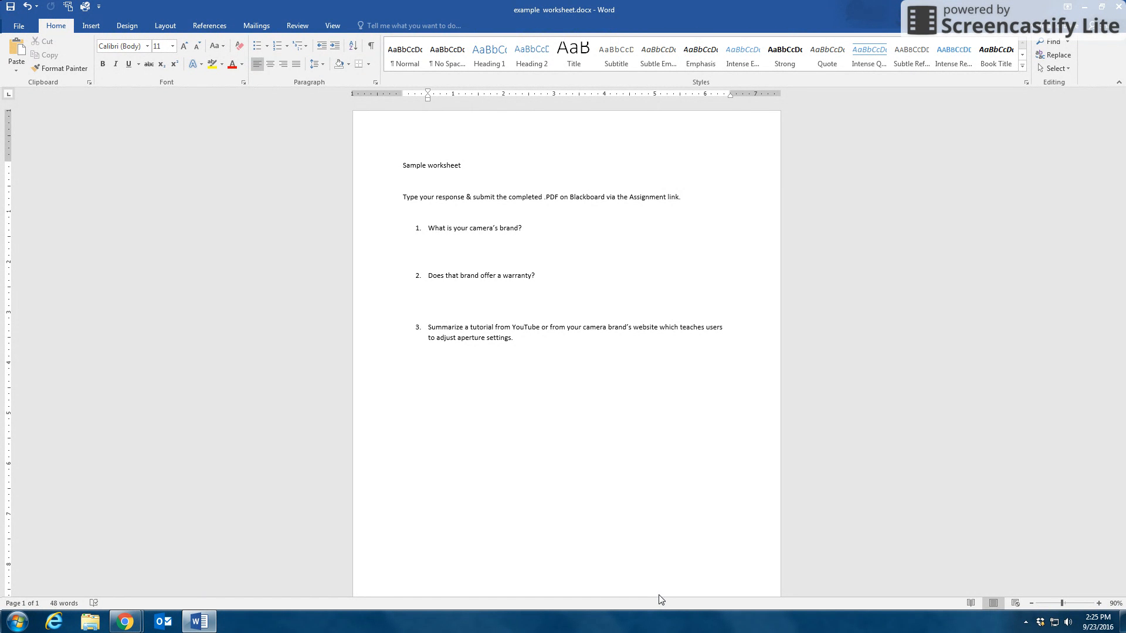
left_click(429, 295)
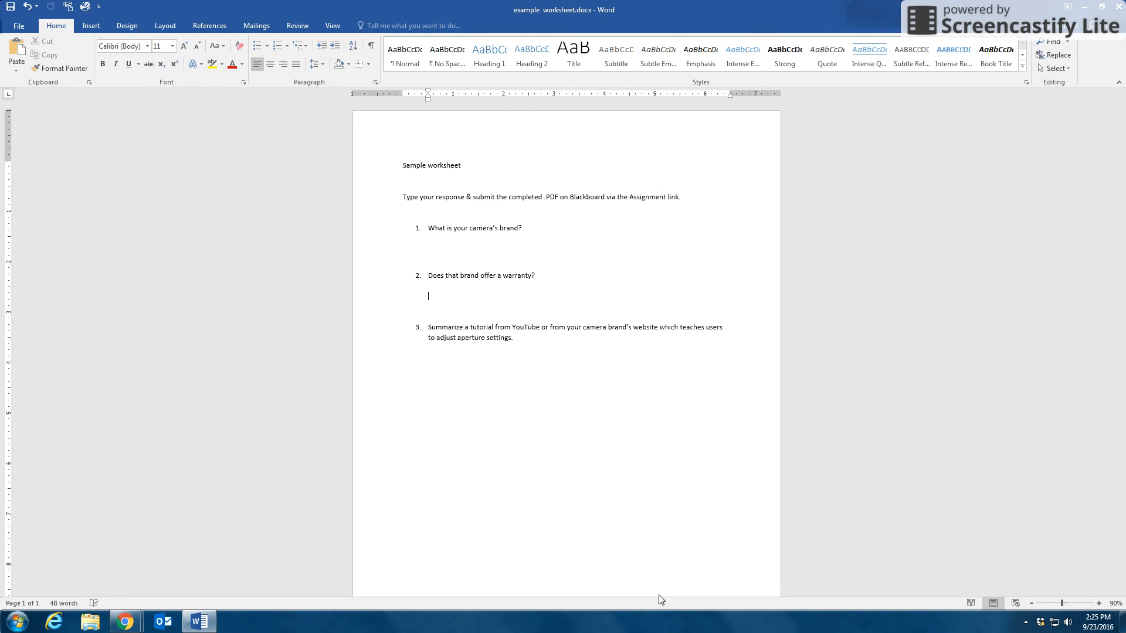